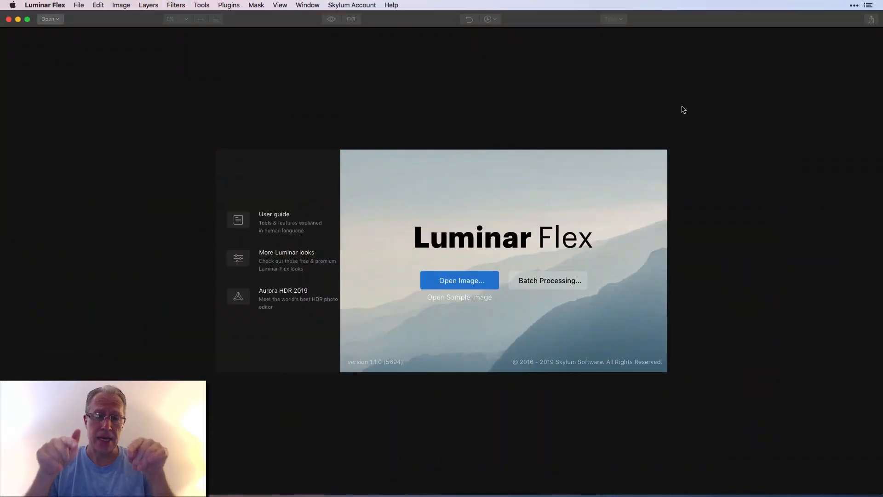
Open the coast photo DSC_6024.jpg and apply Accent AI Filter 2.0 to it.
click(45, 5)
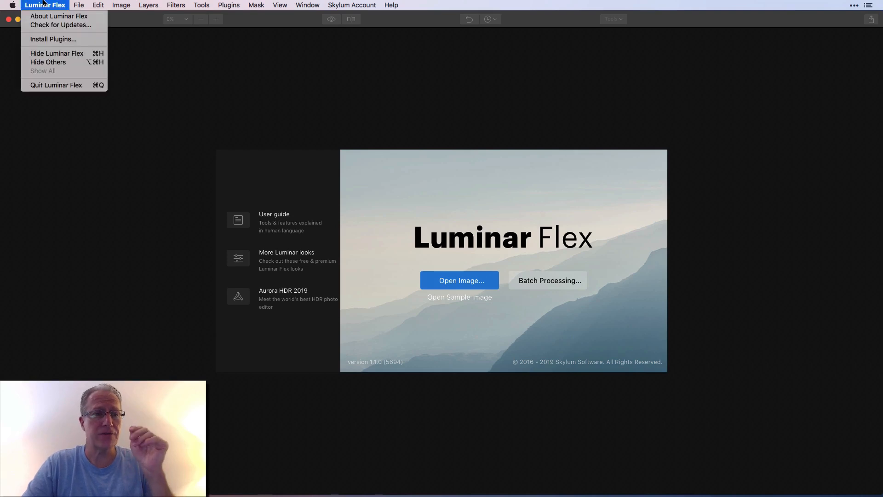
mouse_move(61, 25)
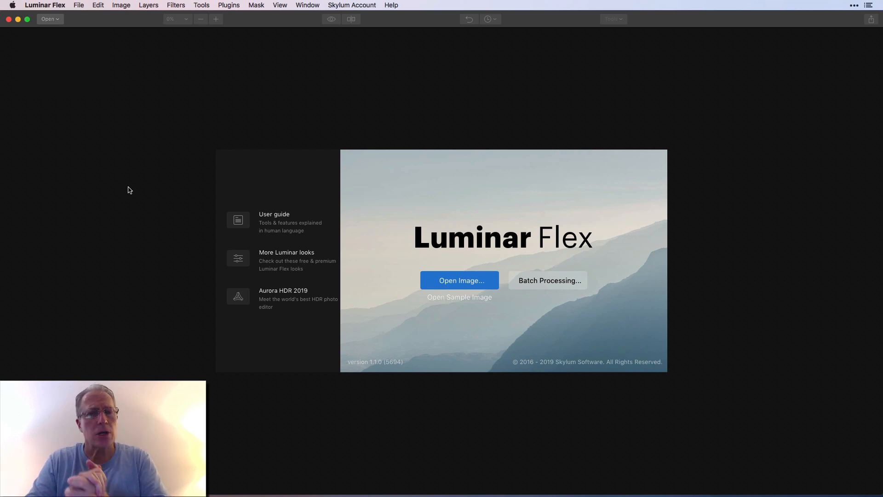
mouse_move(444, 266)
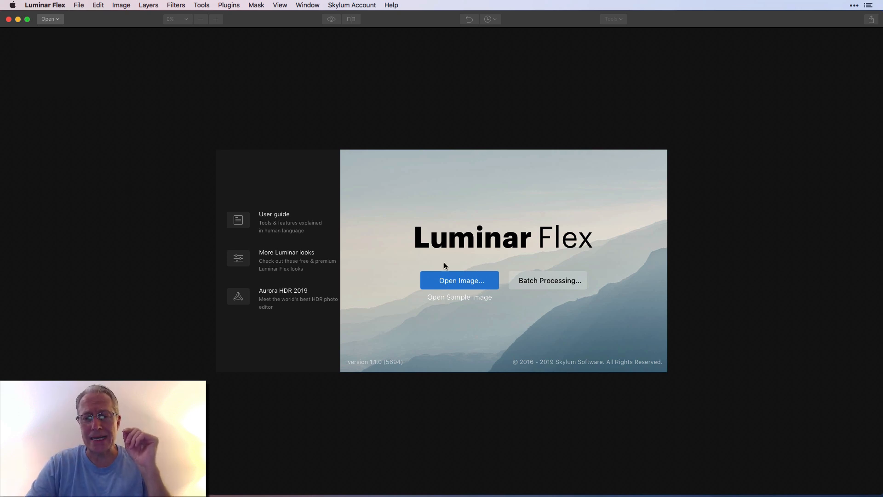
click(459, 280)
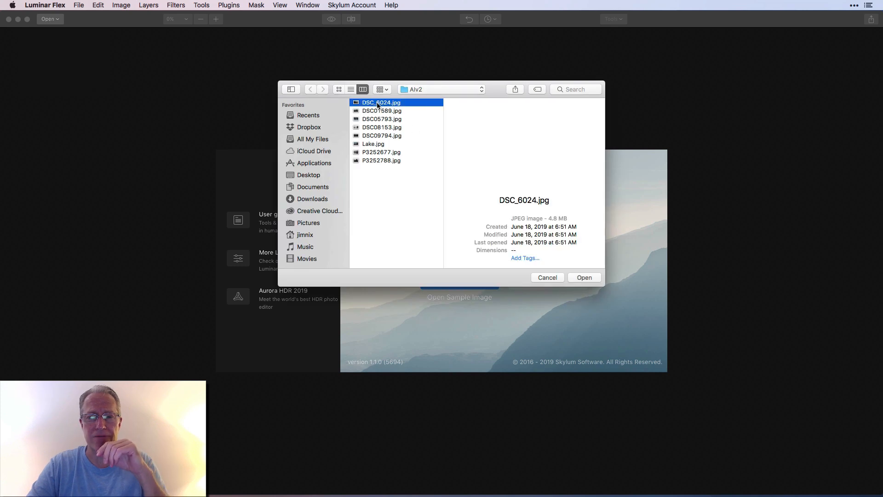
click(584, 276)
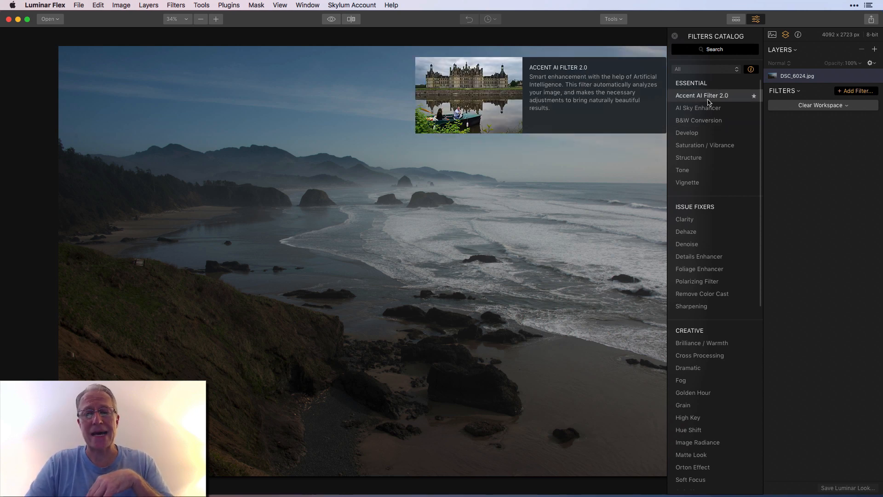
click(701, 96)
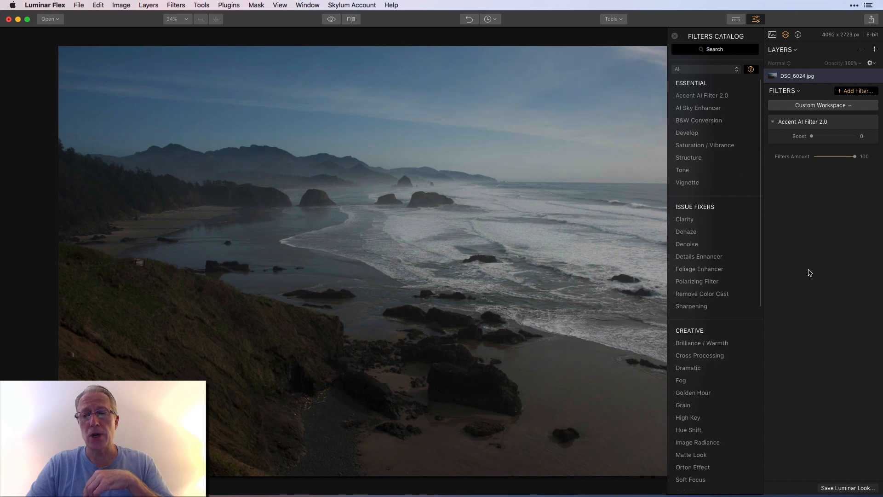
Close the Filters Catalog, keeping Accent AI Filter 2.0 on the coast photo.
click(675, 36)
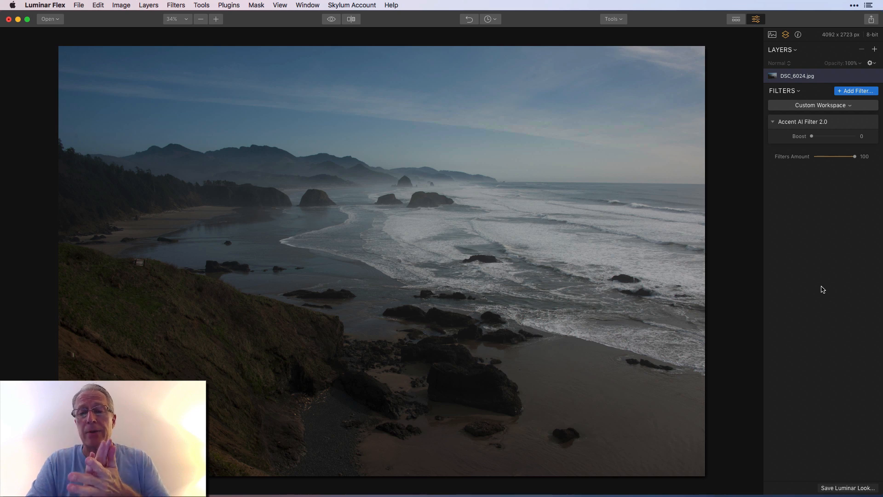
mouse_move(813, 233)
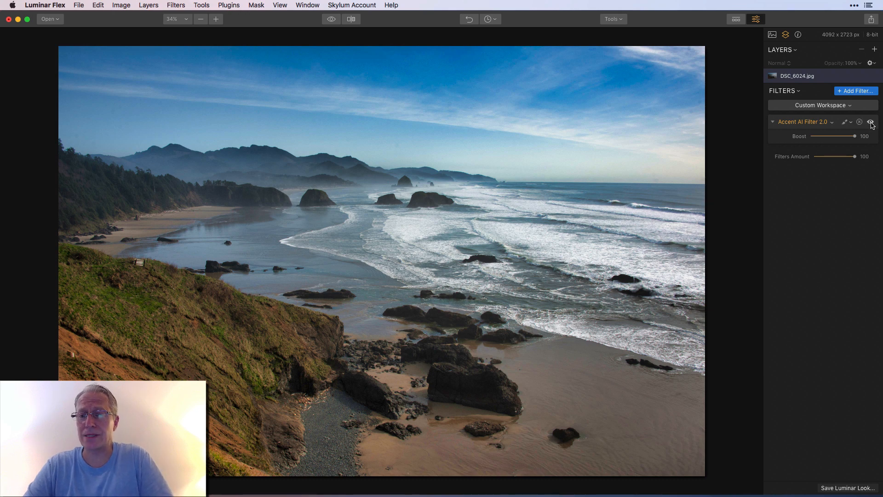
Toggle Accent AI Filter 2.0 visibility off and on twice to compare the coast photo.
click(871, 121)
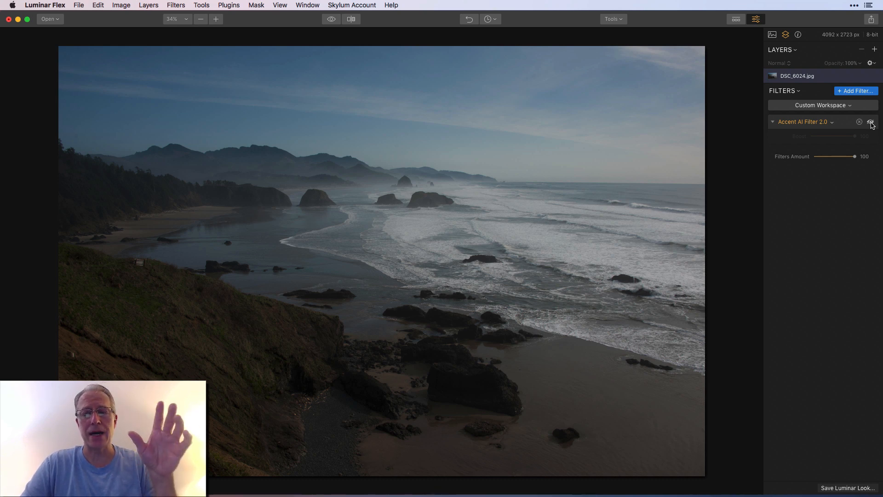
click(871, 123)
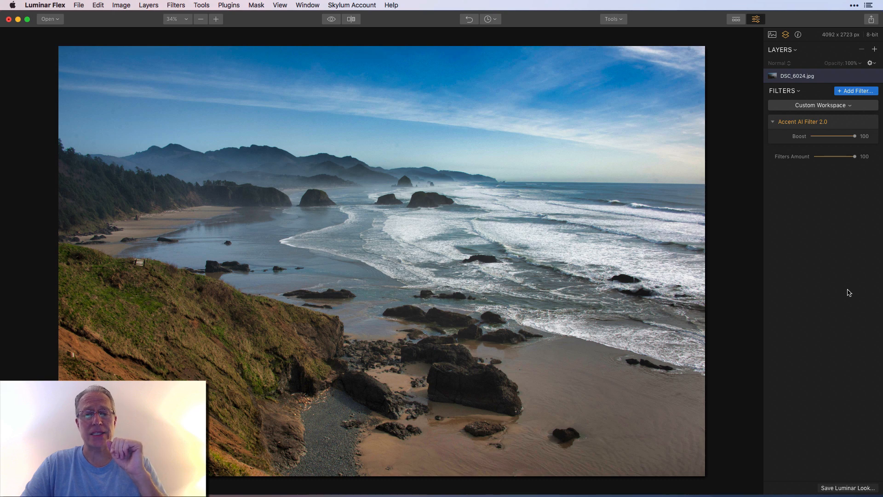
mouse_move(842, 289)
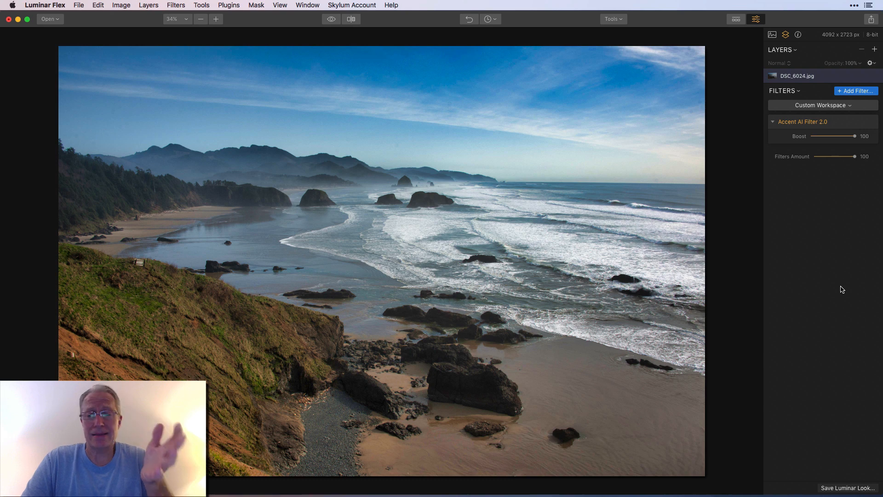
click(871, 122)
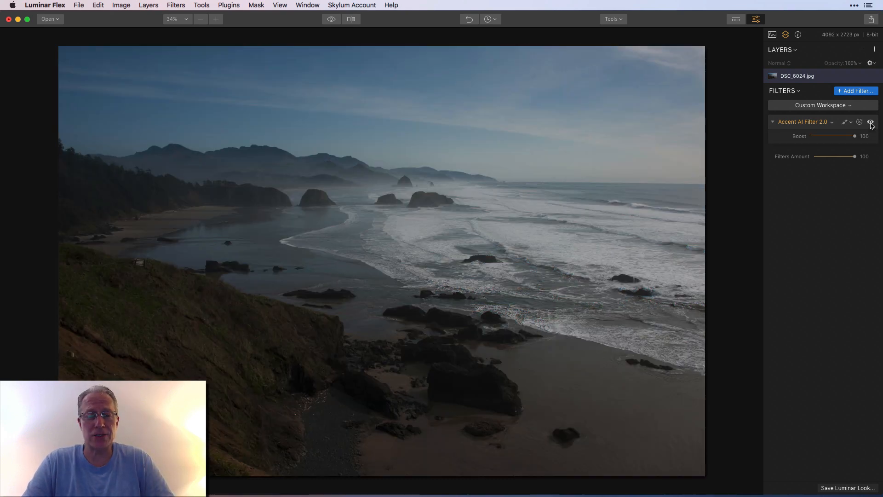
click(870, 122)
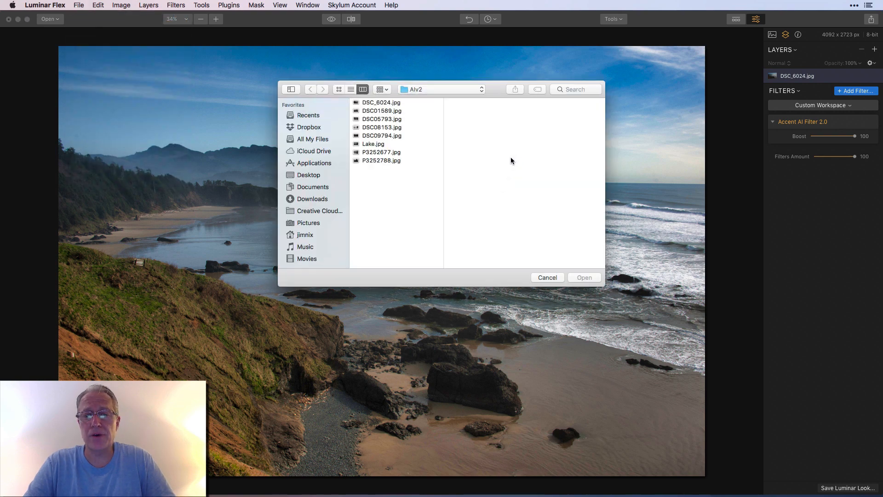
Open bridge photo DSC01589.jpg, apply Accent AI Filter 2.0, and toggle it to compare.
click(381, 111)
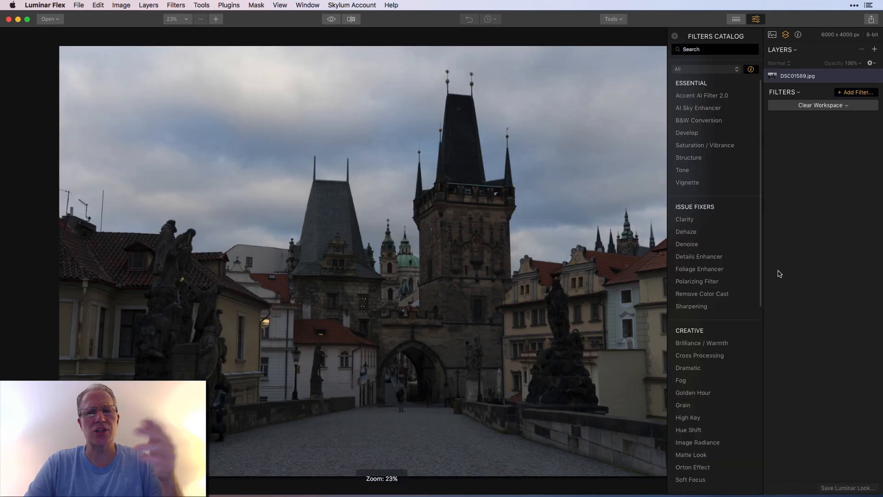
click(702, 95)
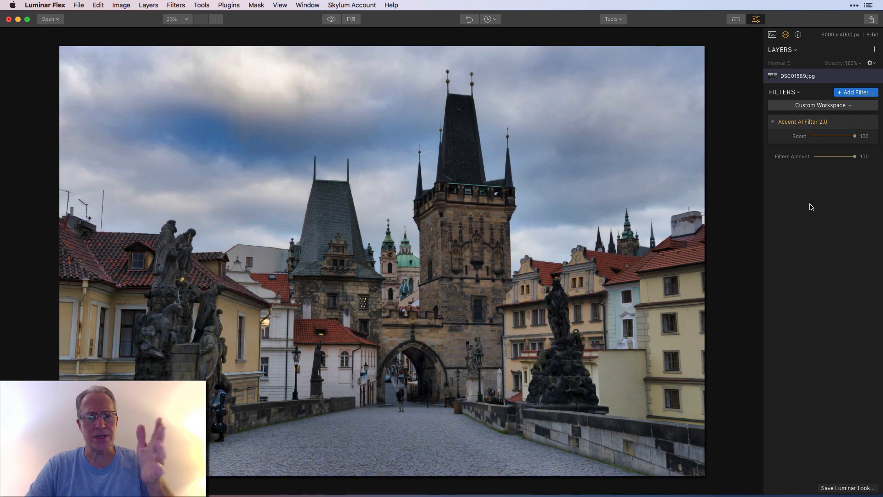
click(871, 122)
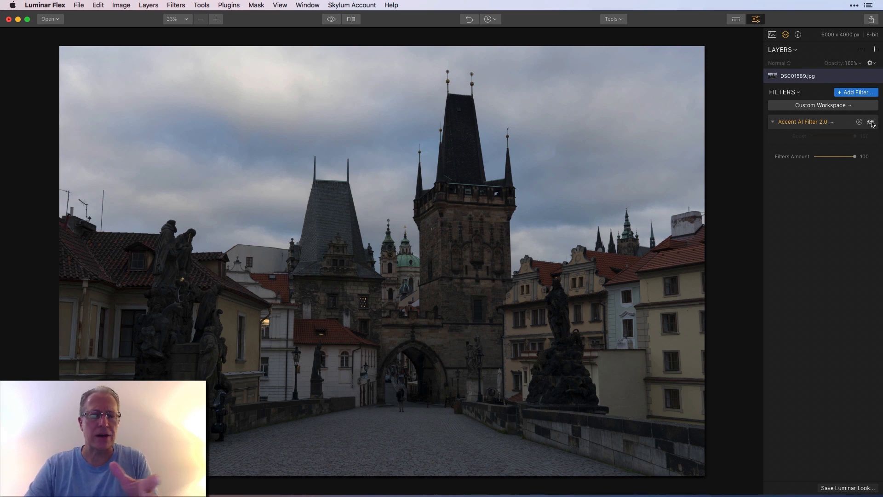
click(872, 122)
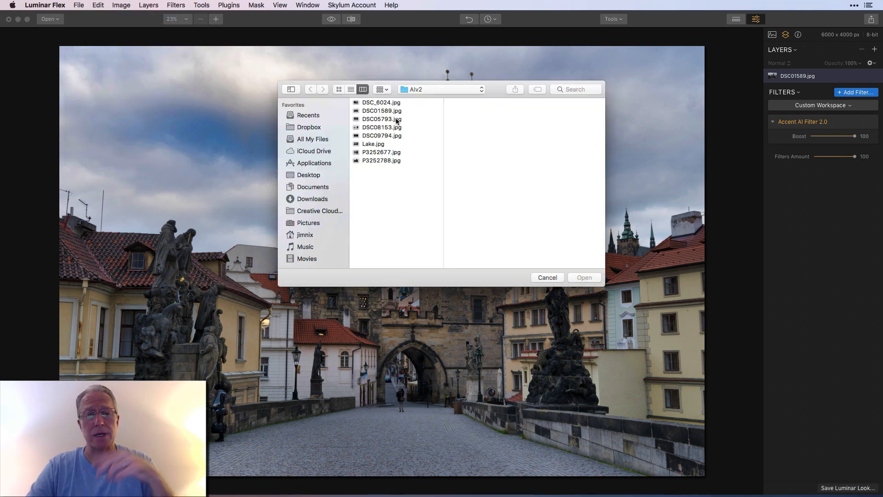
Open waterfall photo DSC05793.jpg and apply Accent AI Filter 2.0.
click(381, 119)
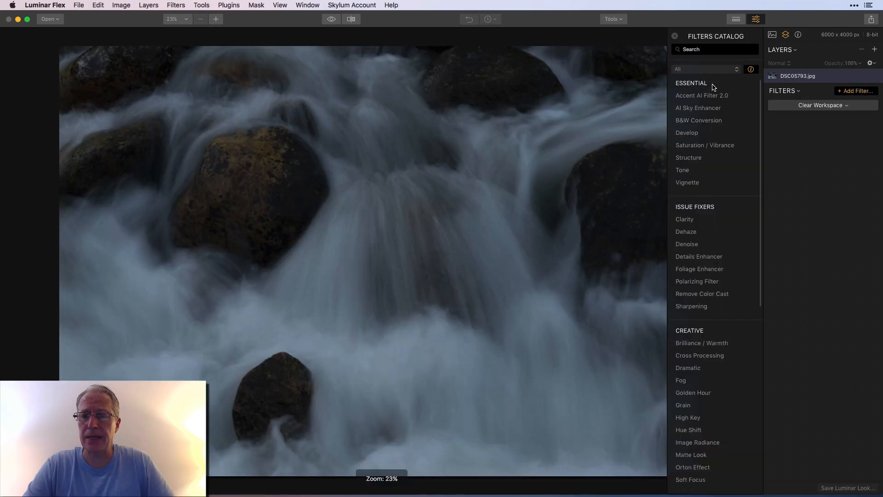
click(702, 96)
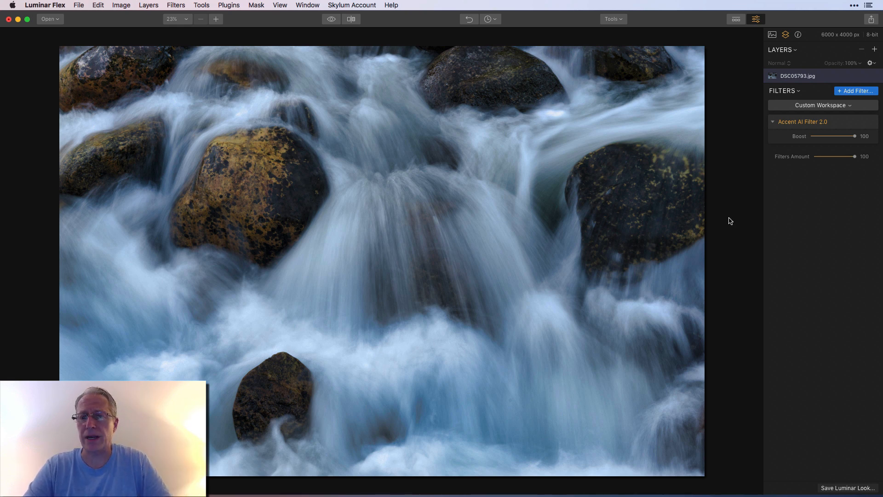
mouse_move(826, 262)
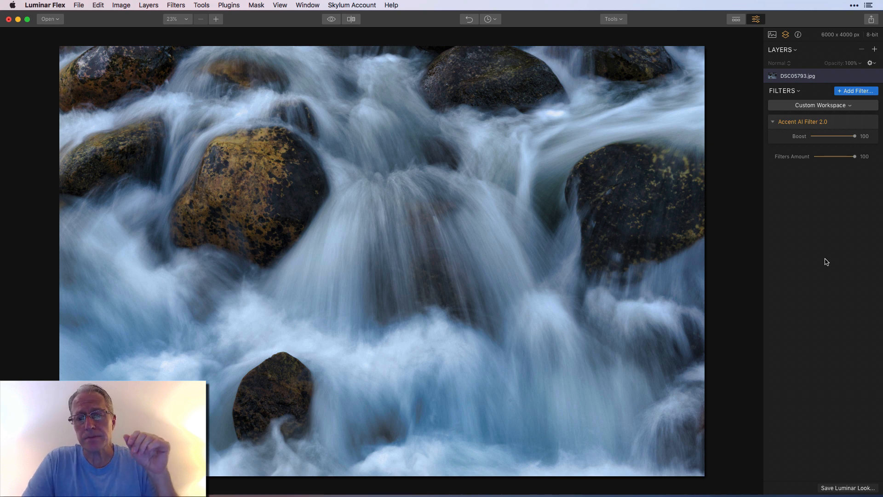
mouse_move(857, 88)
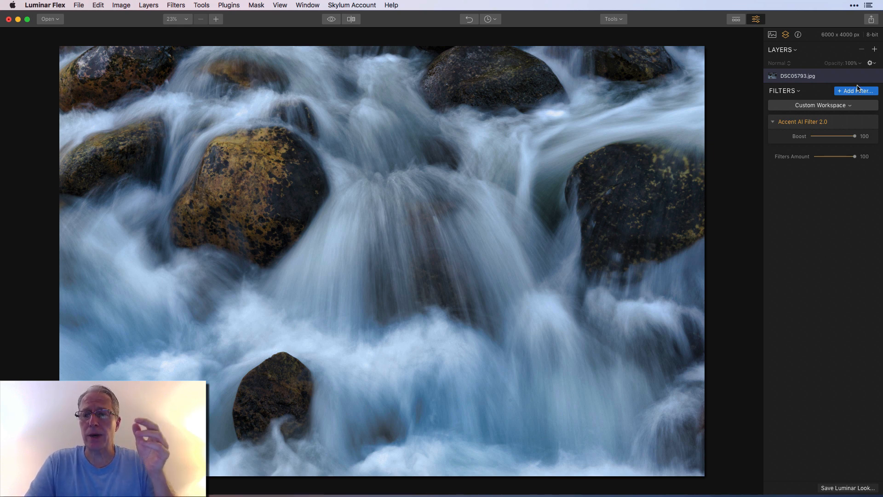
Add an HSL filter to the waterfall and lower Blue saturation to -45.
click(856, 90)
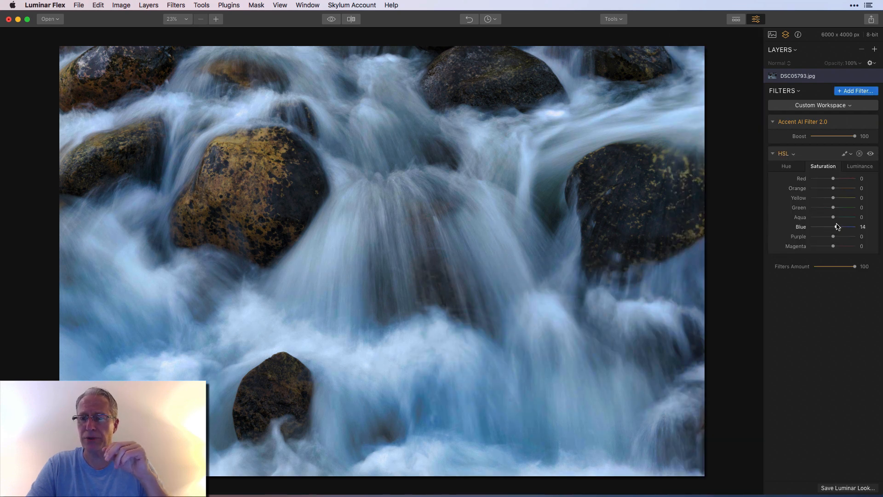
drag(845, 226, 821, 226)
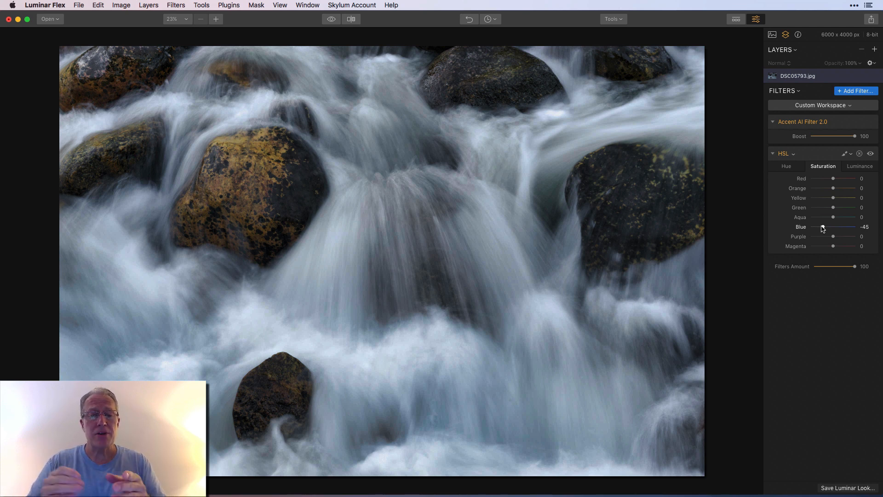
Add a Tone filter to the waterfall with Contrast 34, Smart Tone 10, Highlights 11.
click(856, 91)
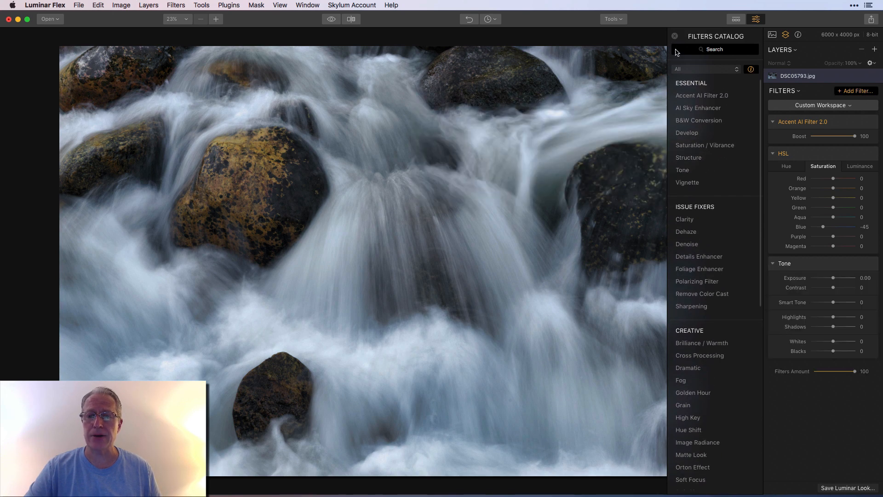
click(675, 36)
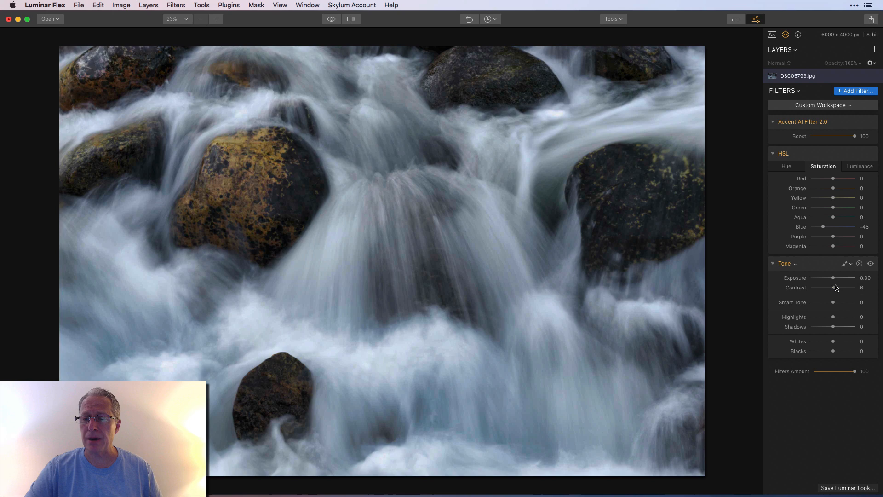
drag(833, 287, 839, 287)
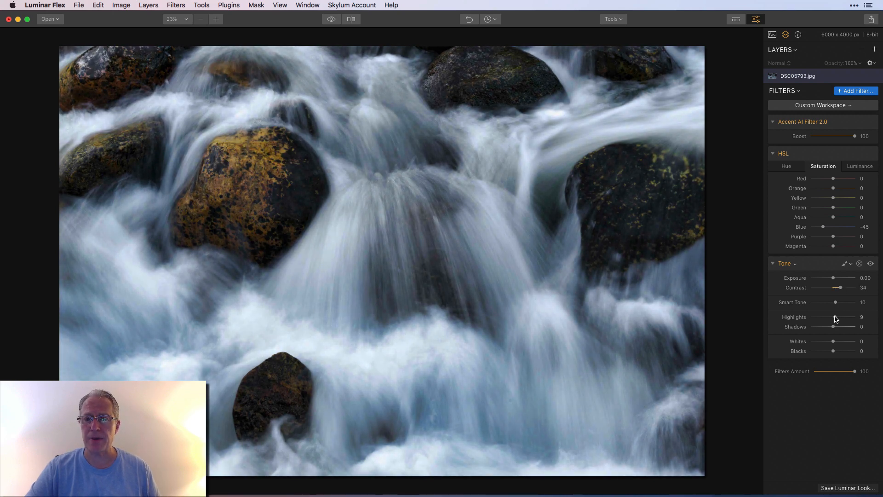
drag(834, 327, 836, 326)
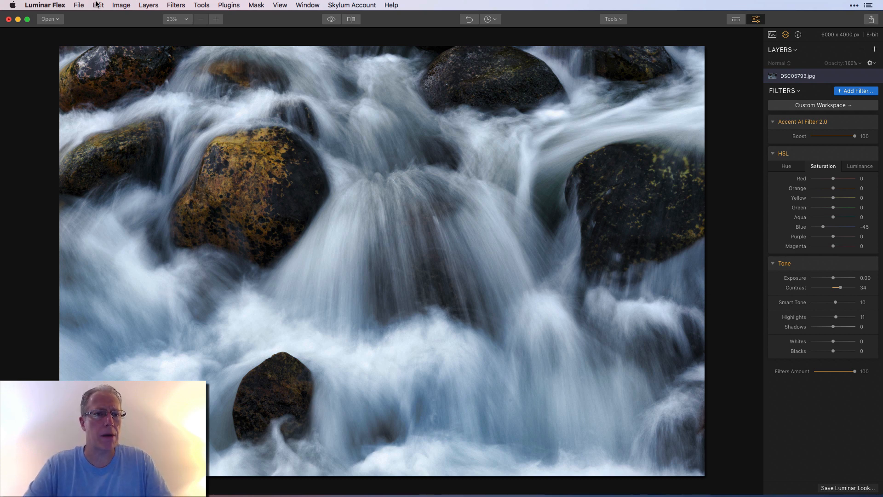
Open seascape photo DSC08153.jpg, set Accent AI Boost to 100, and toggle to compare.
click(79, 5)
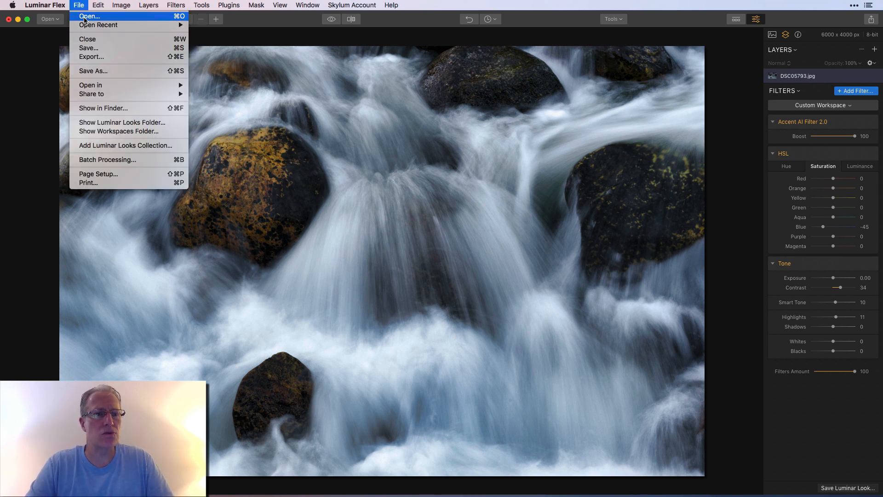
click(88, 16)
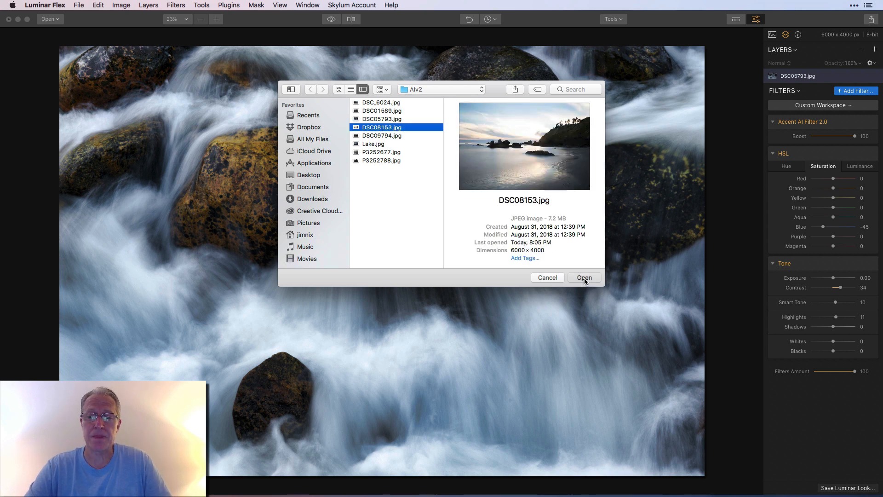
click(584, 277)
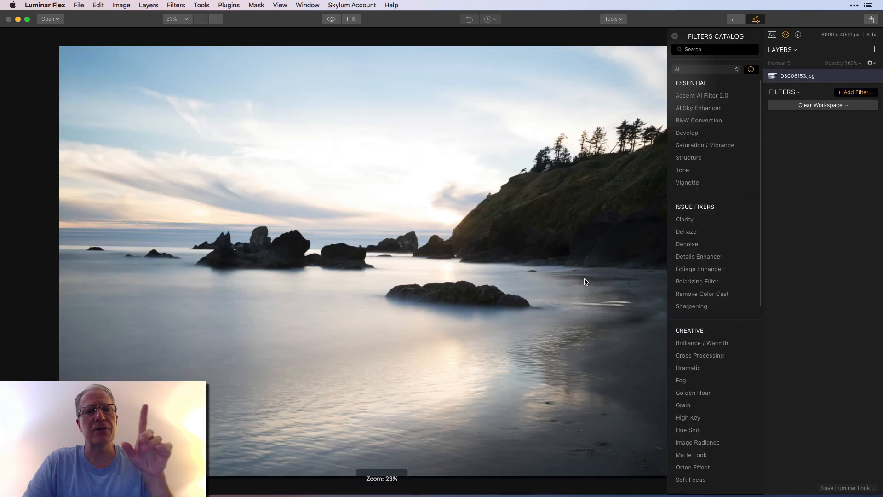
mouse_move(702, 95)
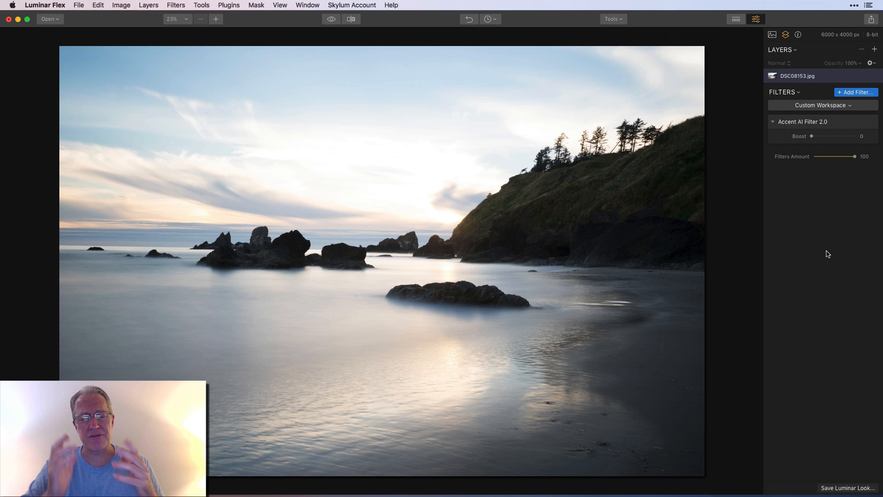
mouse_move(828, 123)
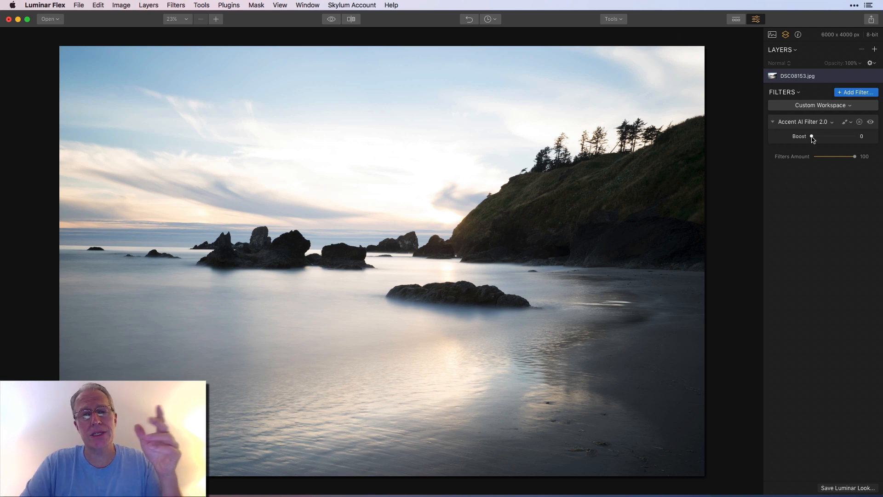
drag(812, 135, 851, 136)
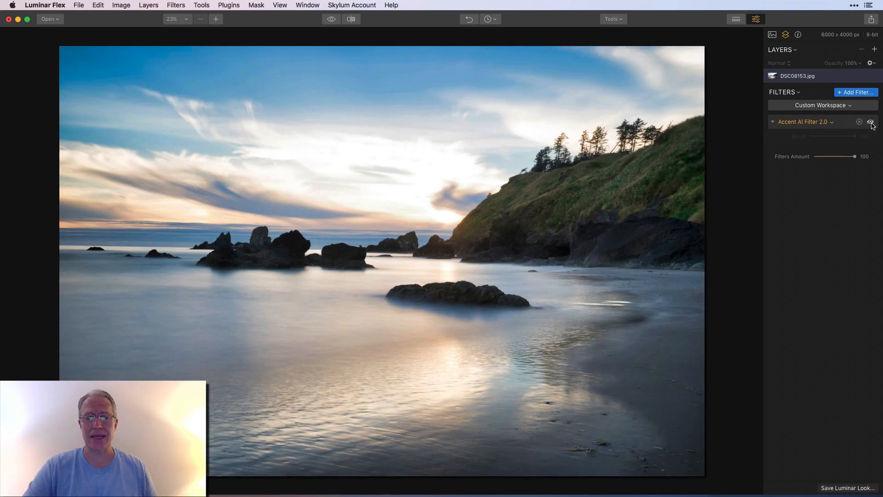
click(845, 121)
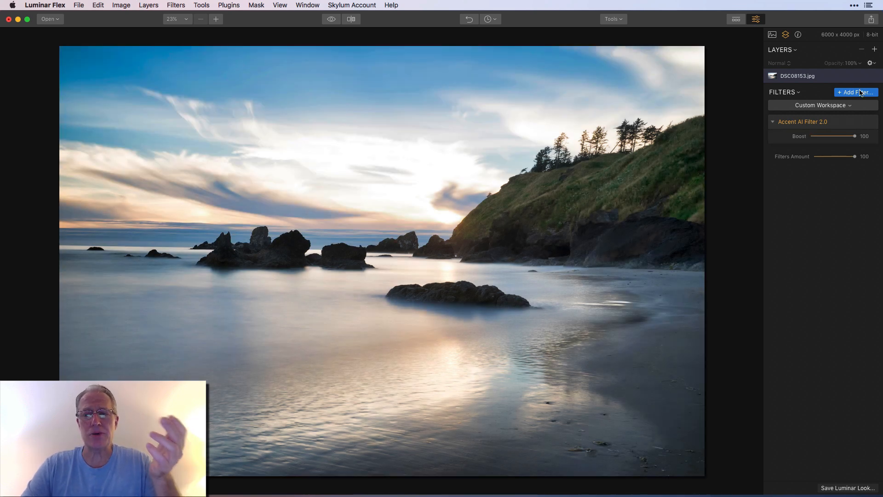
Add Tone (Smart Tone 10, Contrast 42, Highlights -29) and Golden Hour at Amount 57.
click(855, 92)
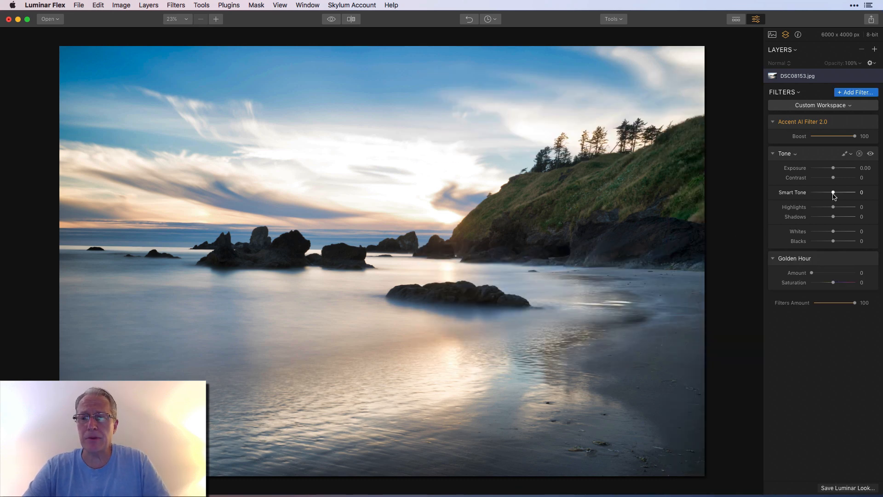
drag(833, 192, 836, 193)
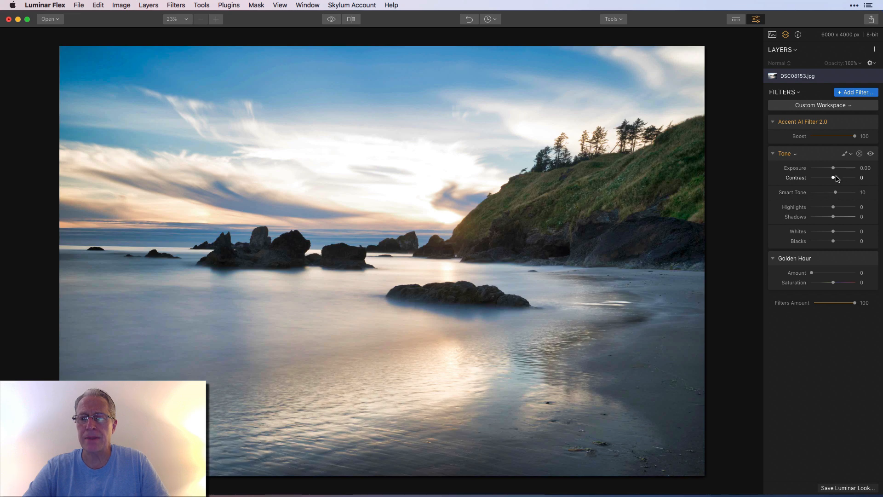
drag(834, 177, 841, 178)
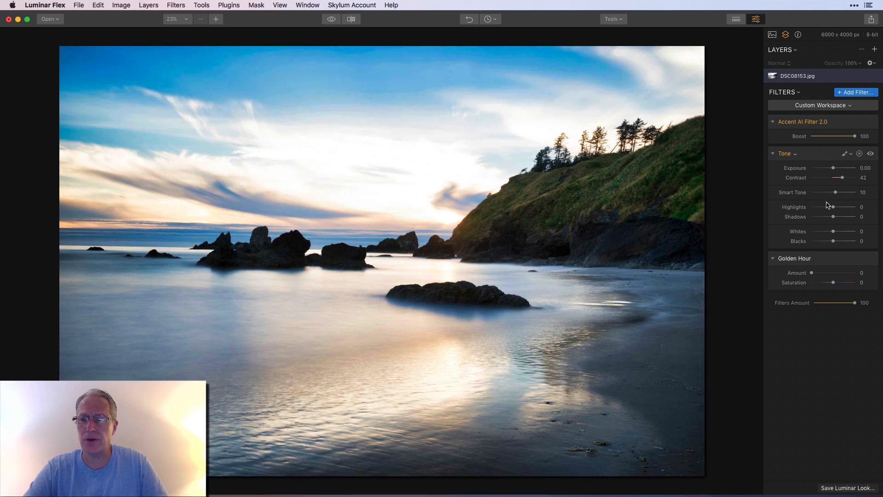
drag(836, 206, 828, 207)
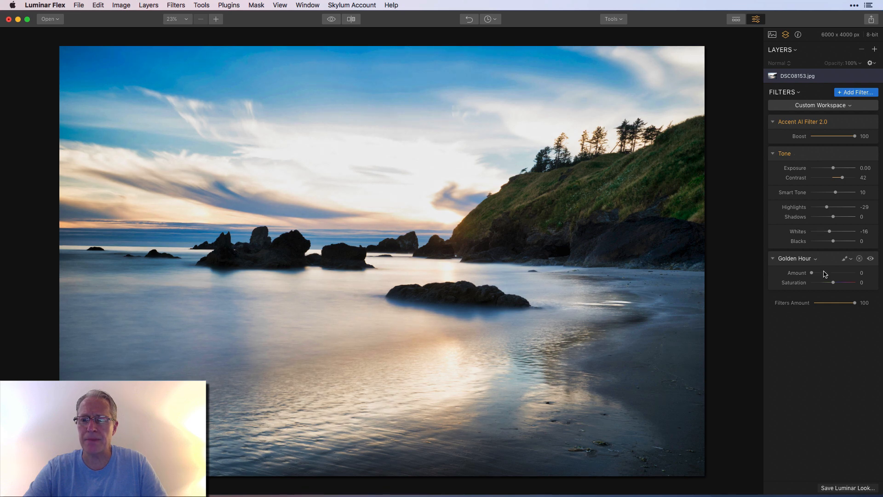
drag(813, 273, 826, 272)
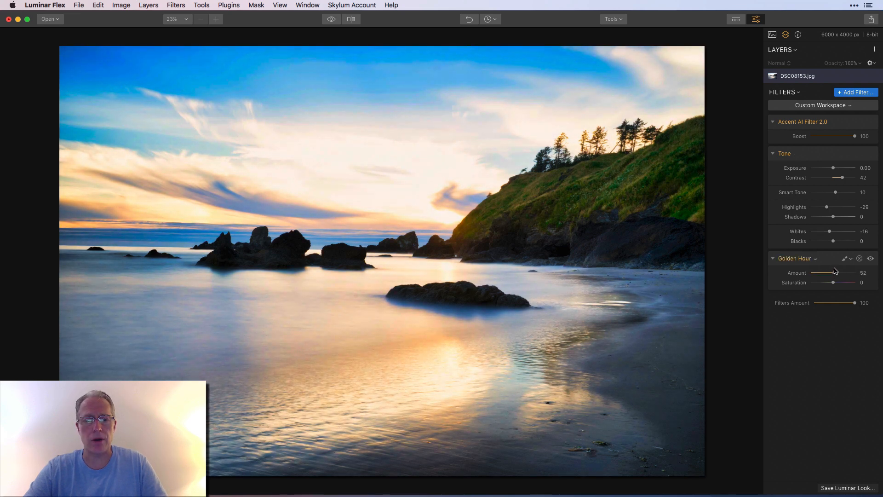
drag(828, 282, 833, 282)
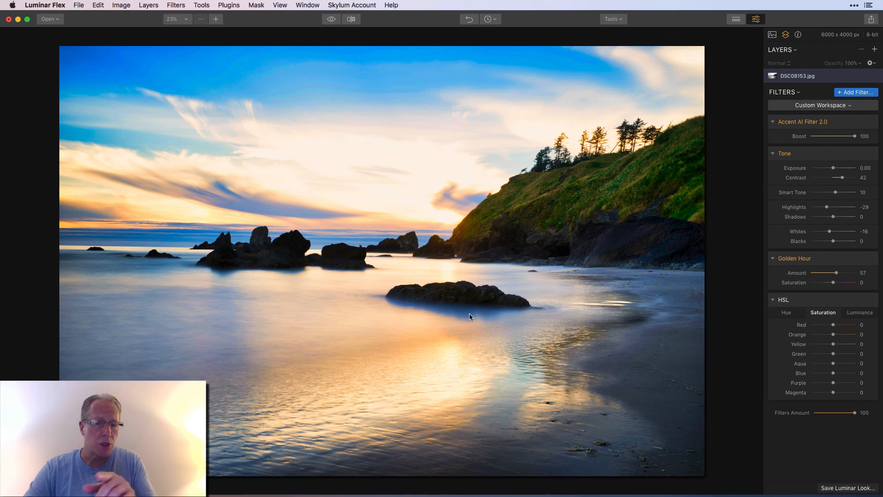
mouse_move(672, 320)
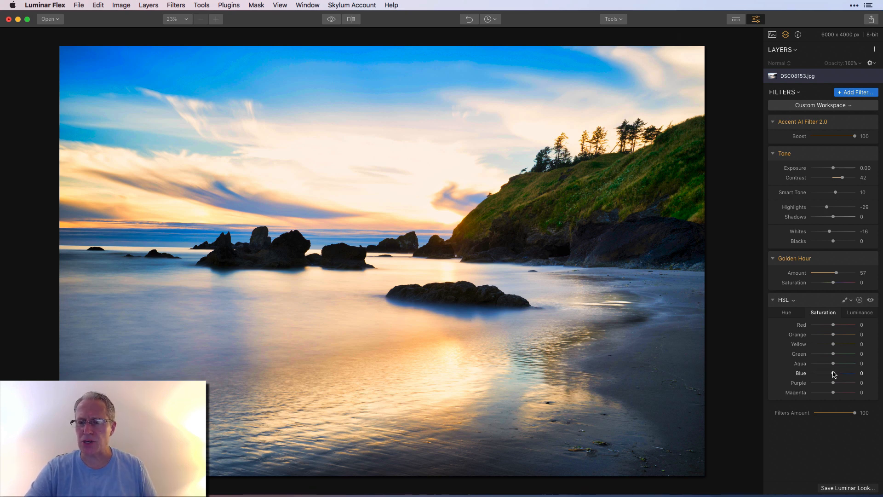
Lower HSL Blue saturation to -42 and open the HSL filter's mask menu.
drag(834, 373, 845, 373)
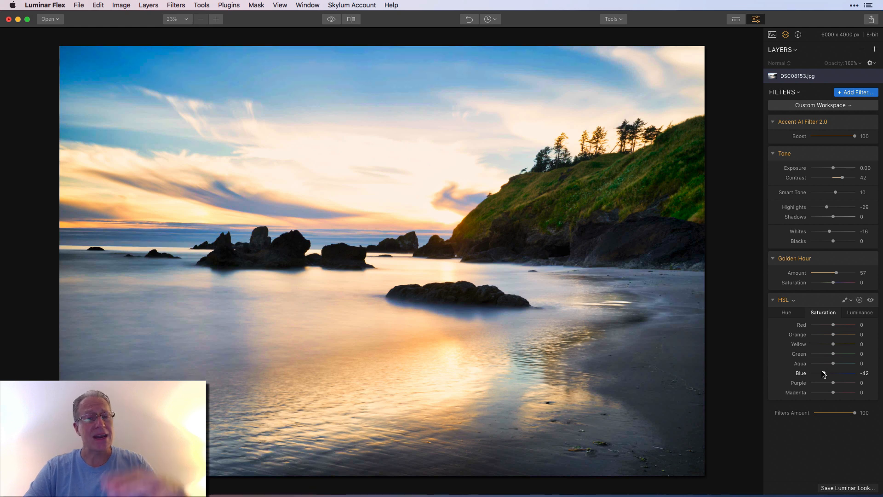
click(845, 299)
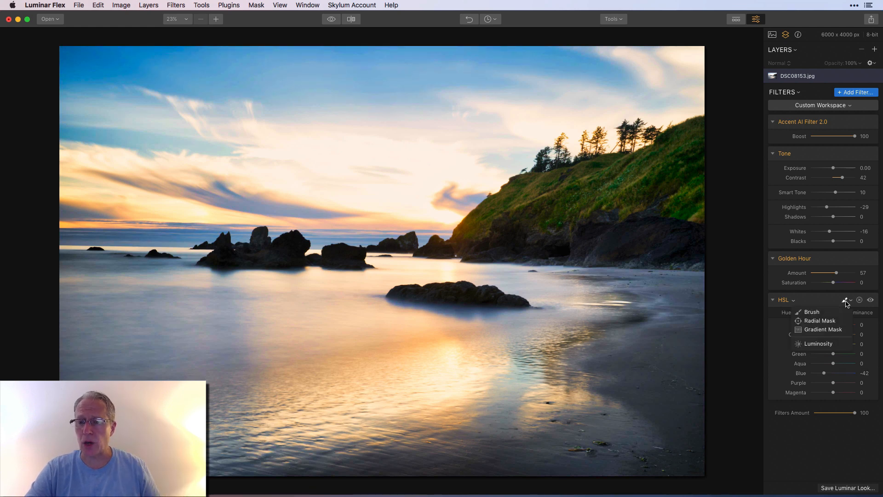
Drag a gradient mask over the horizon and foreground, checking coverage with the red overlay.
click(823, 329)
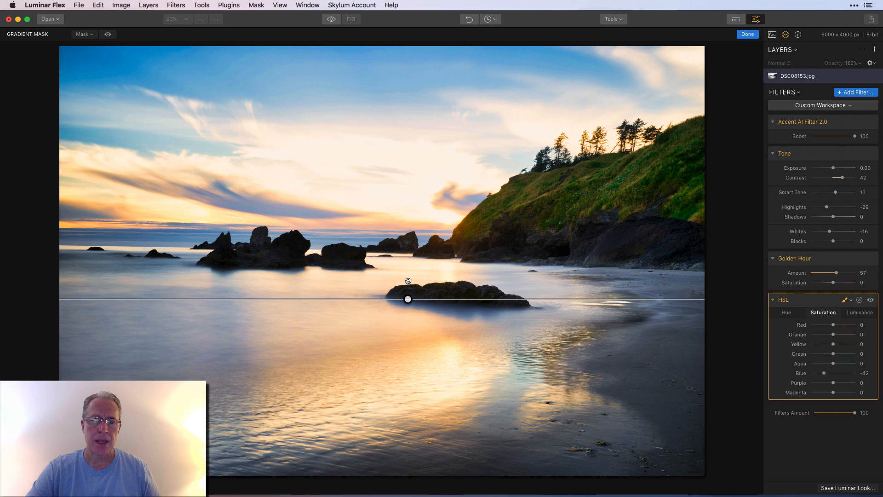
drag(408, 298, 408, 265)
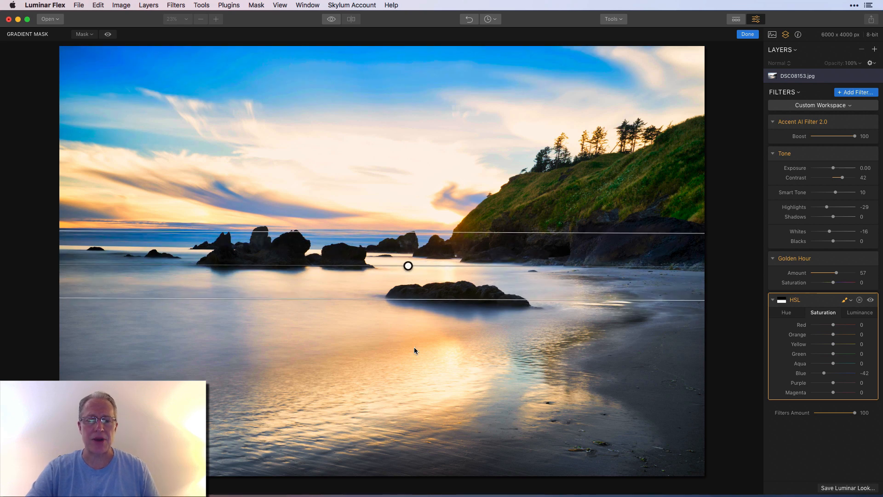
mouse_move(467, 70)
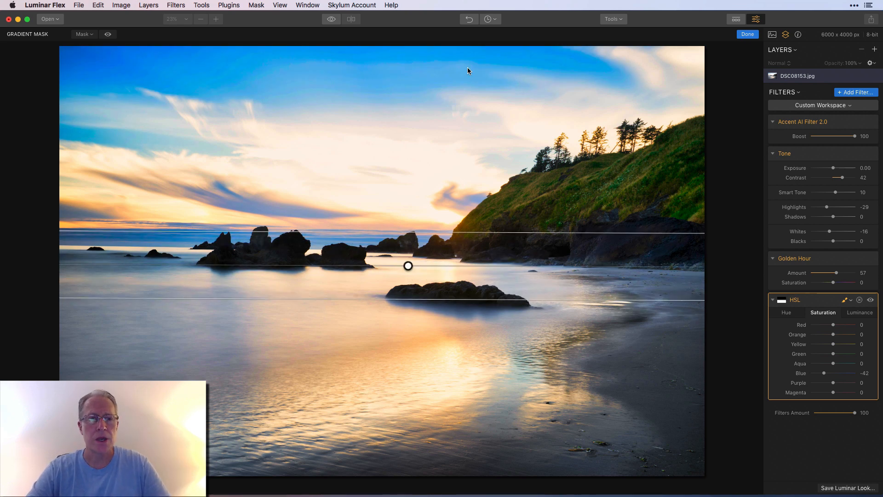
click(107, 33)
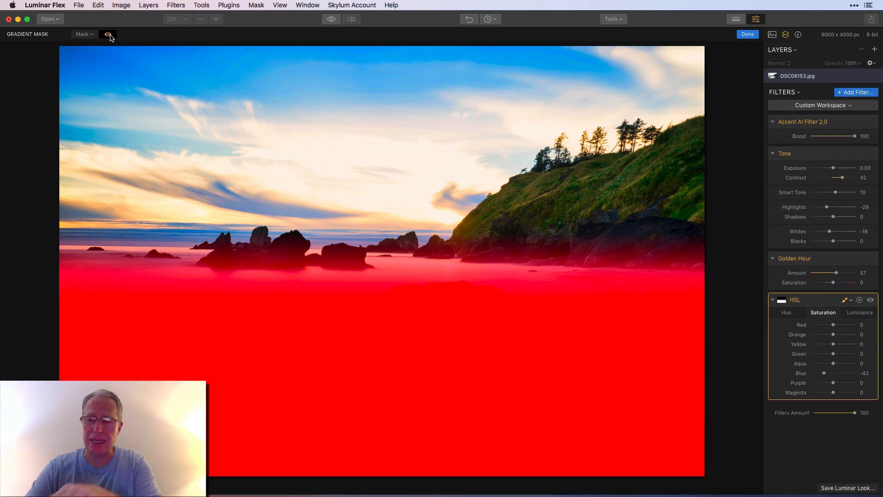
click(109, 34)
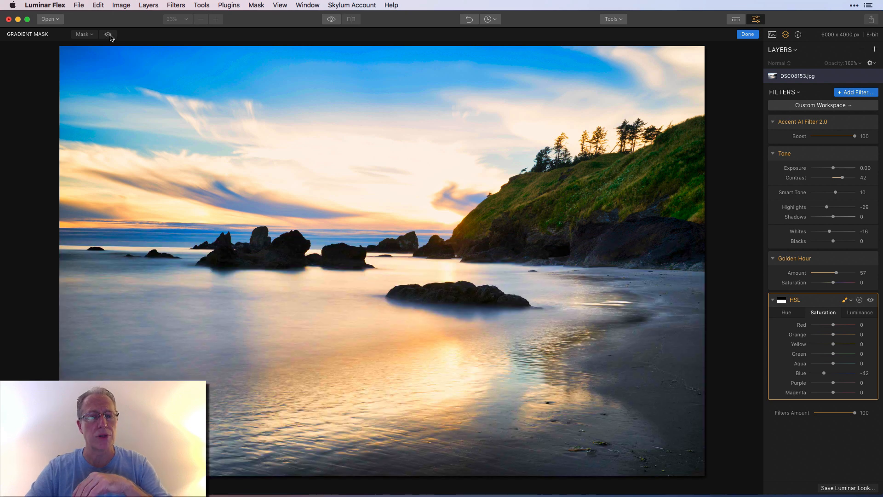
click(747, 34)
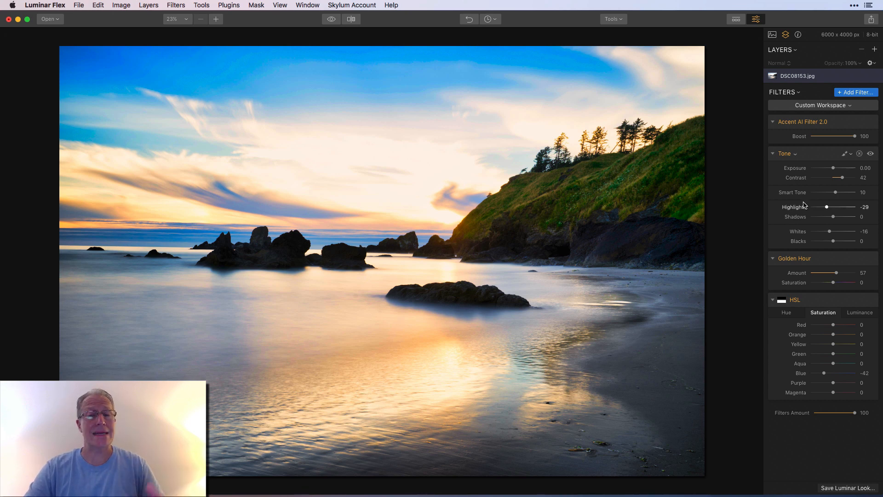
click(869, 153)
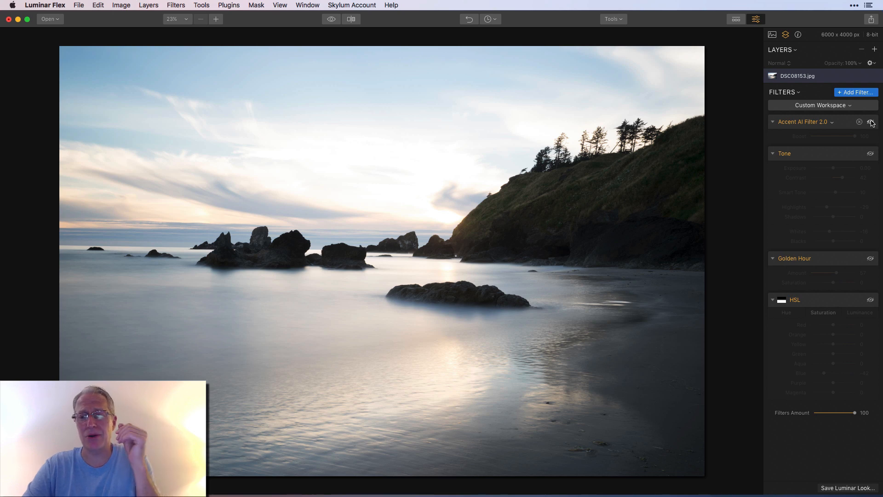
click(871, 121)
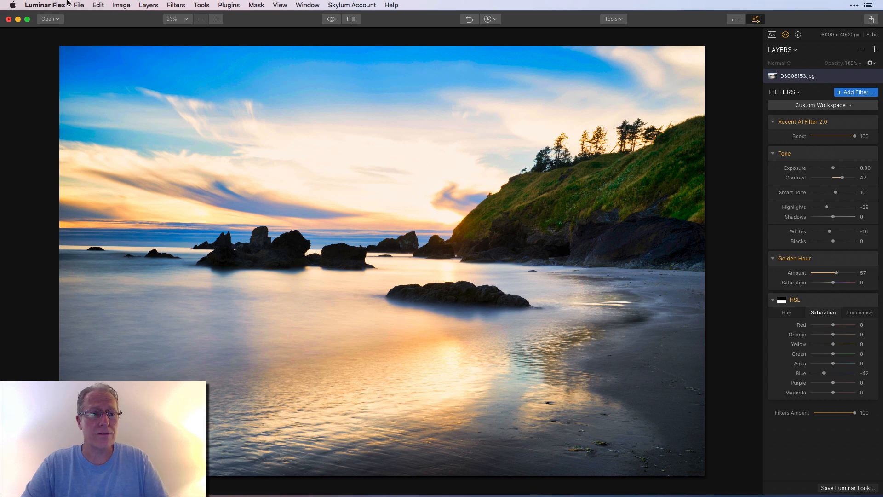
Open DSC09794.jpg and add Accent AI Filter 2.0 from the catalog.
click(48, 18)
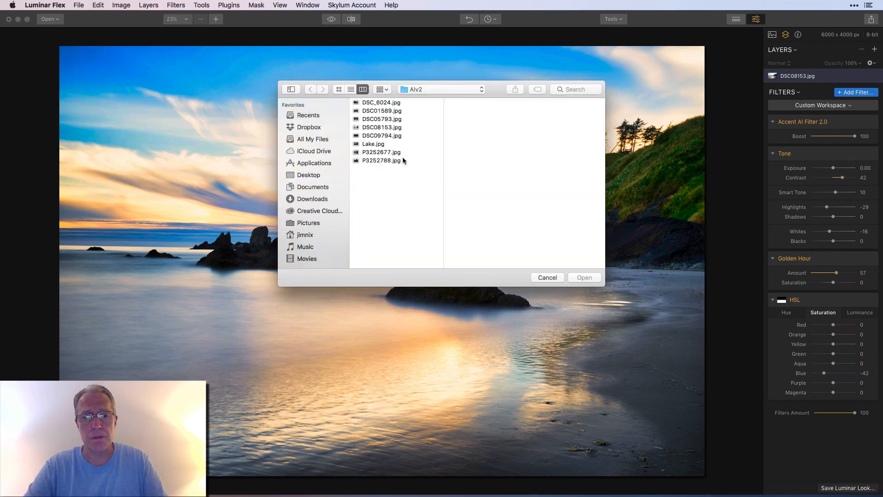
click(381, 135)
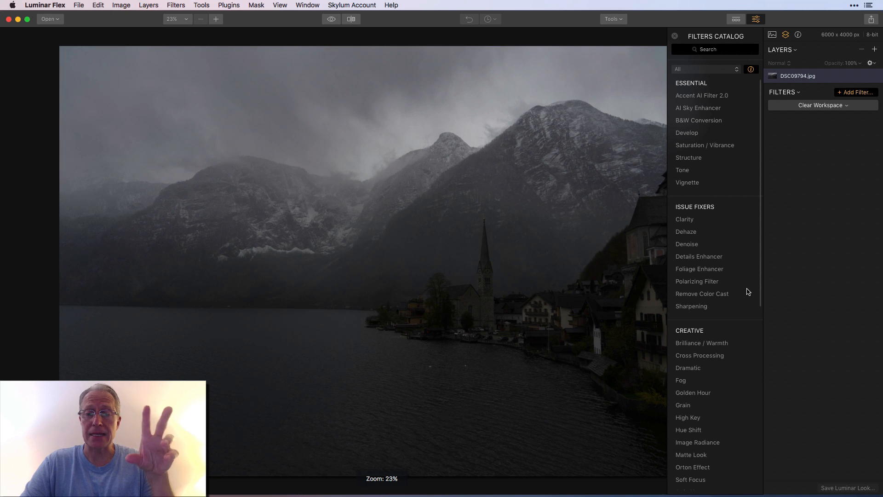
click(702, 96)
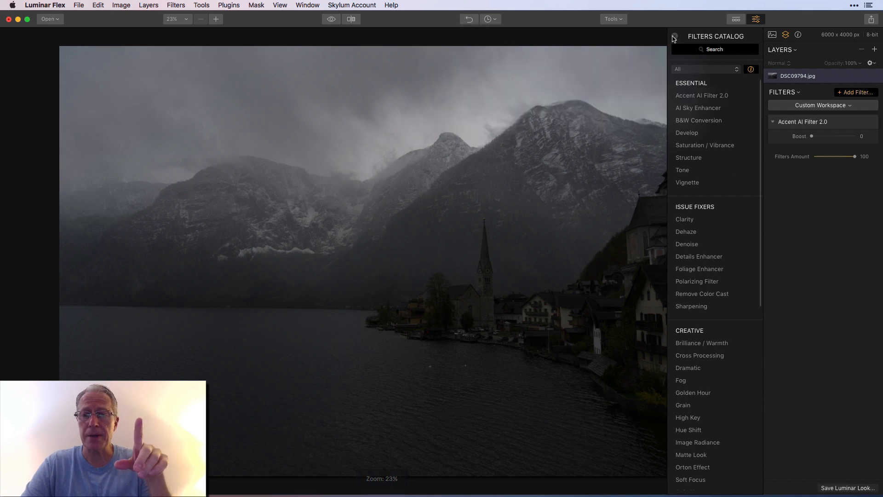
Set the Hallstatt photo's Accent AI Boost to 95 and compare against the original.
click(673, 36)
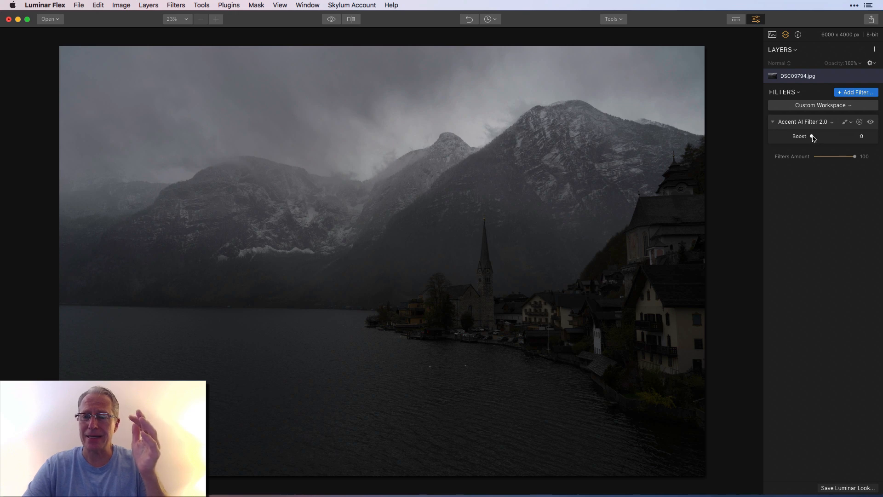
drag(812, 135, 852, 136)
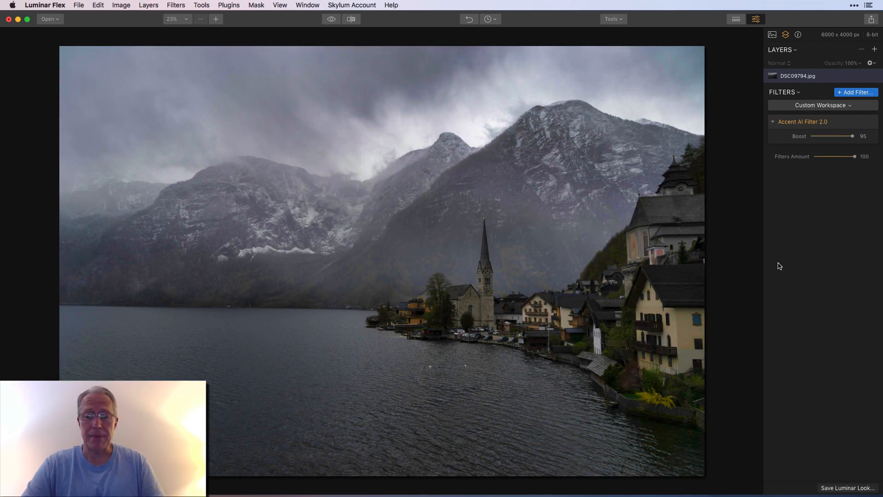
mouse_move(700, 388)
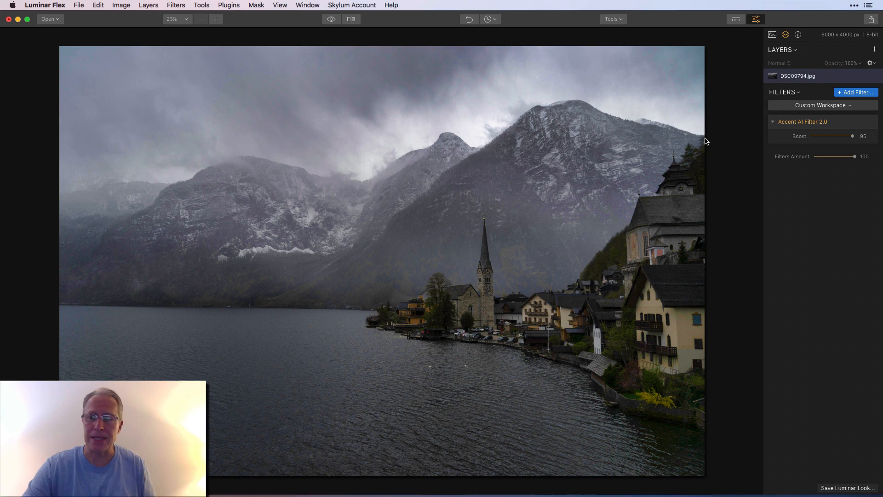
click(871, 121)
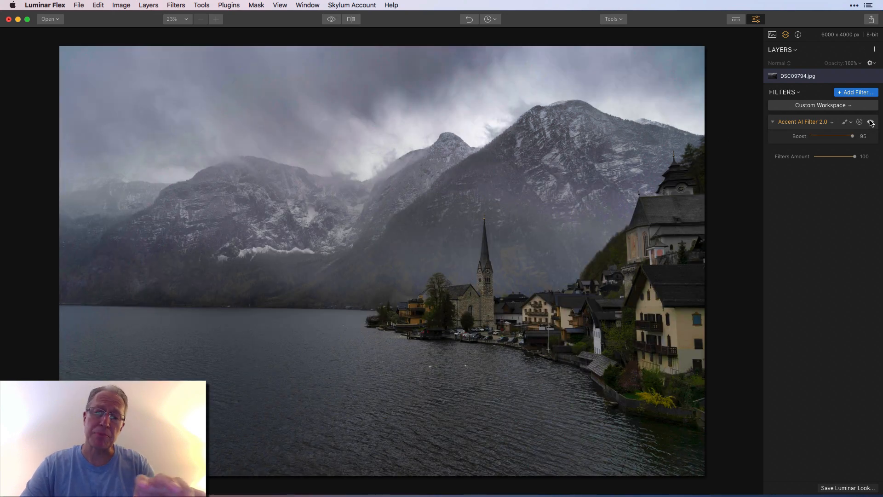
click(870, 122)
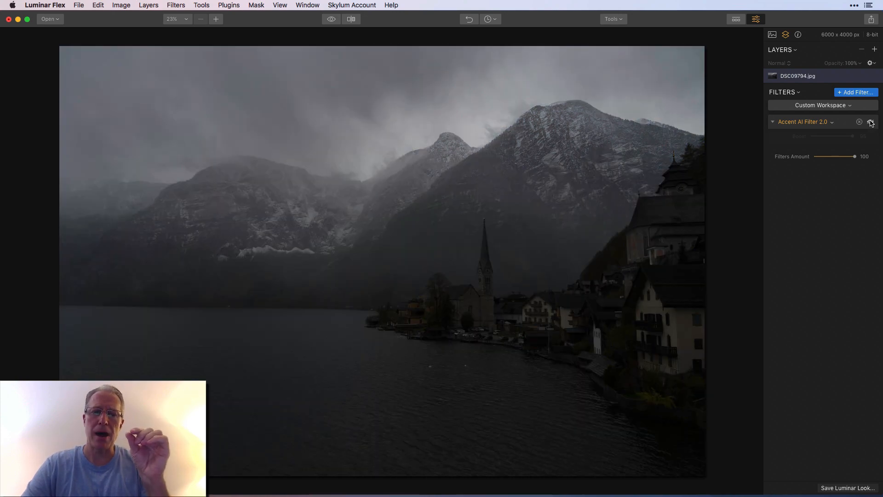
click(870, 121)
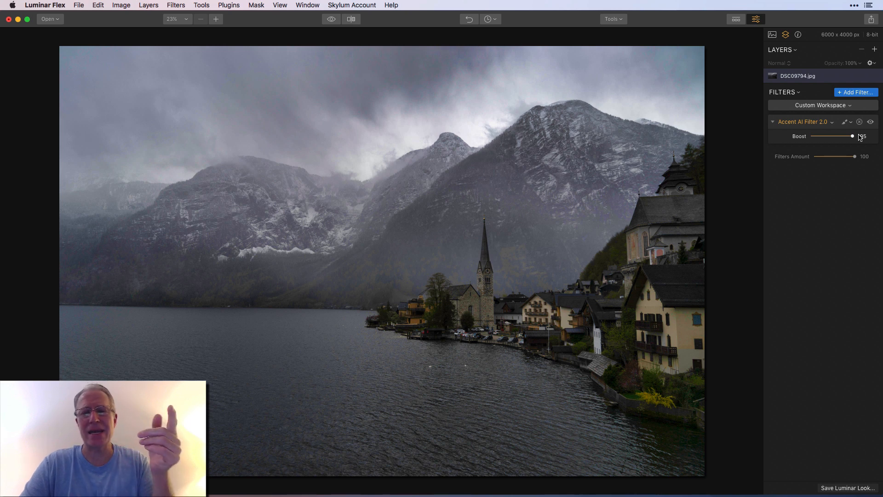
click(78, 5)
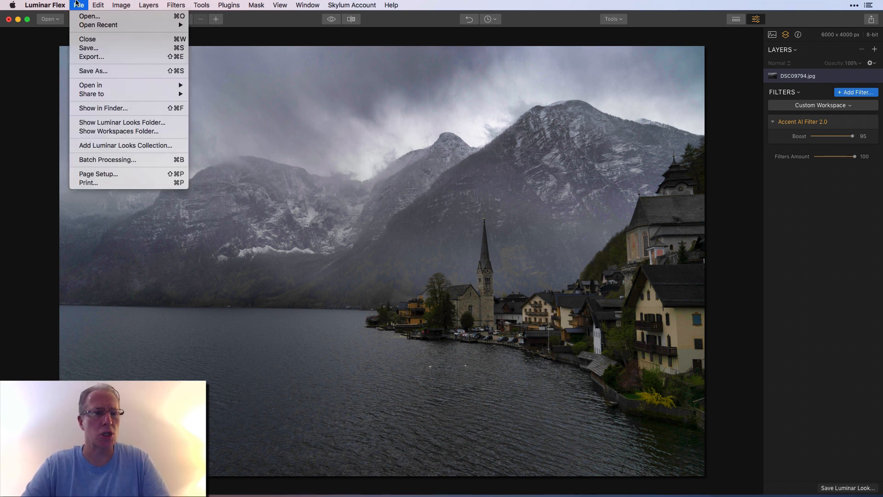
Open Lake.jpg from the AIv2 folder.
click(89, 15)
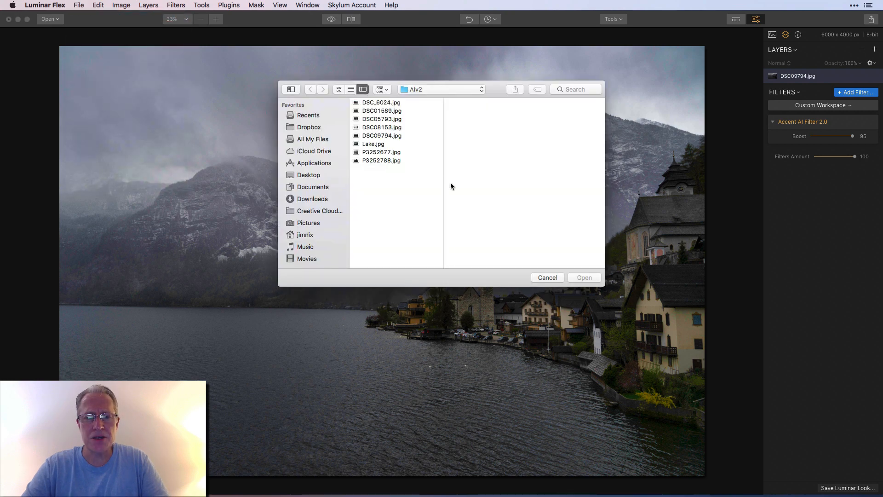
click(373, 144)
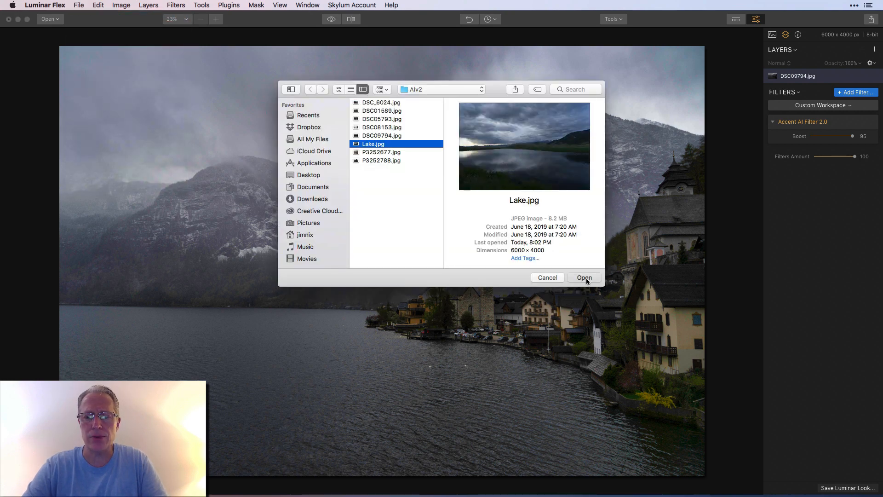
click(584, 277)
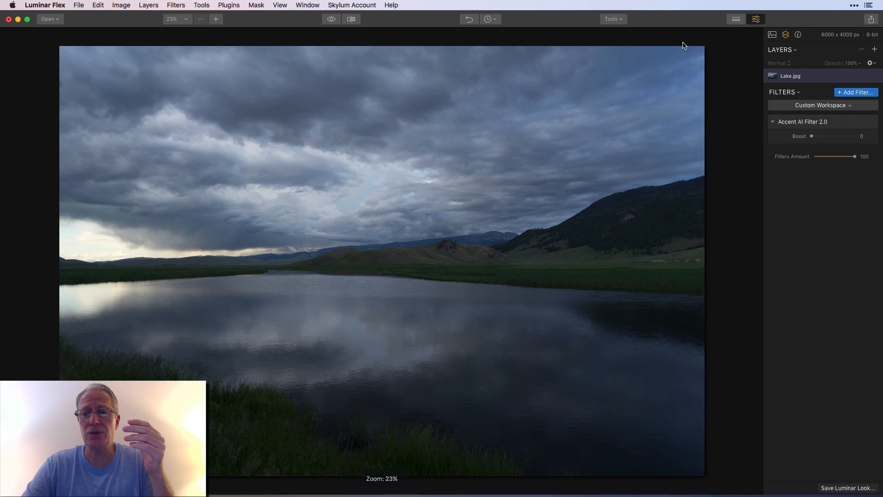
Compare Accent AI at Boost 100 with the original lake, then lower Boost to 58.
drag(811, 136, 854, 135)
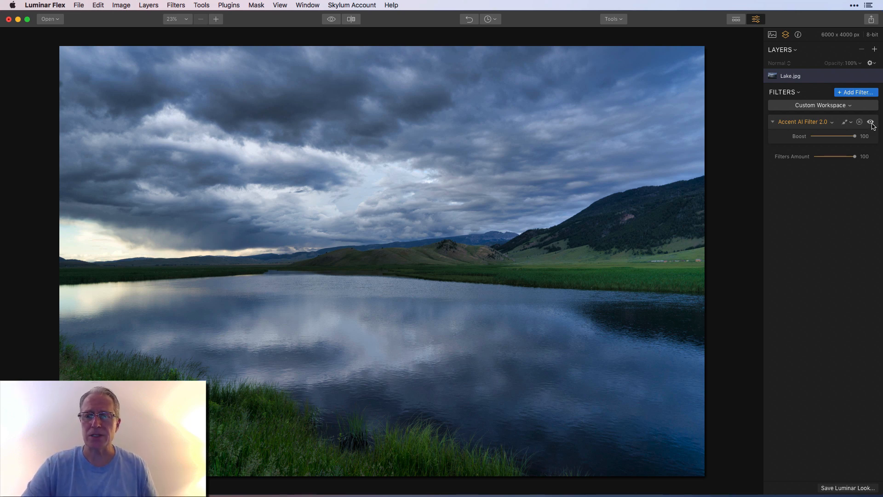
click(871, 121)
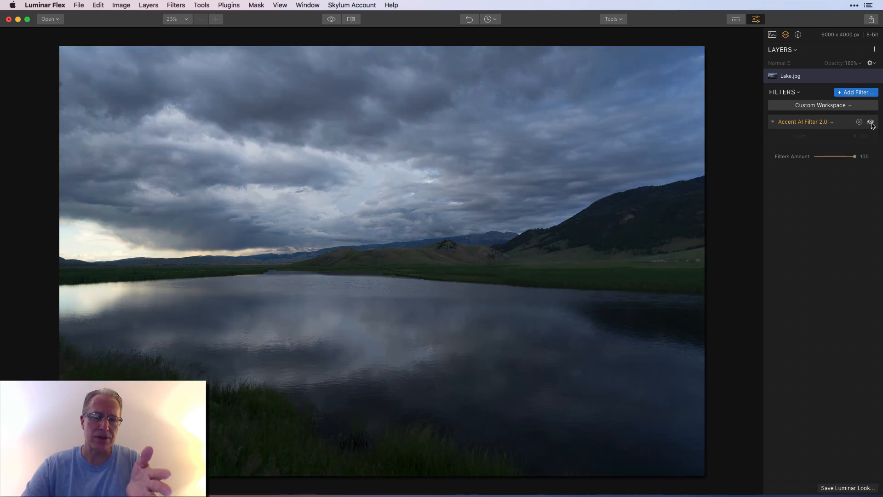
click(872, 122)
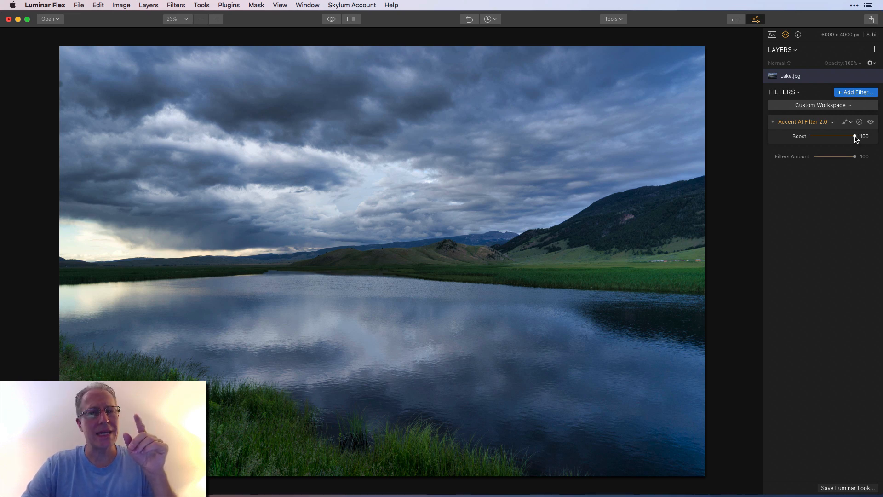
drag(854, 136, 836, 136)
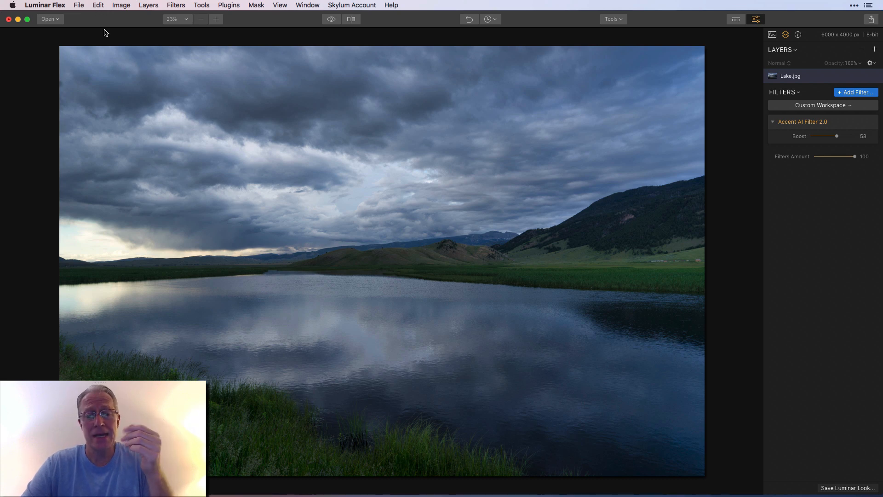
mouse_move(118, 70)
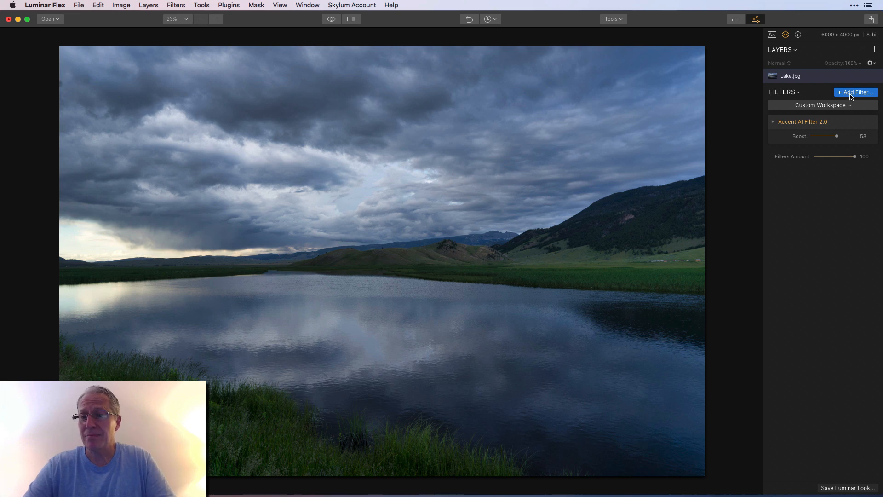
Warm the stormy lake with a Golden Hour filter at Amount 60, Saturation 14.
click(856, 92)
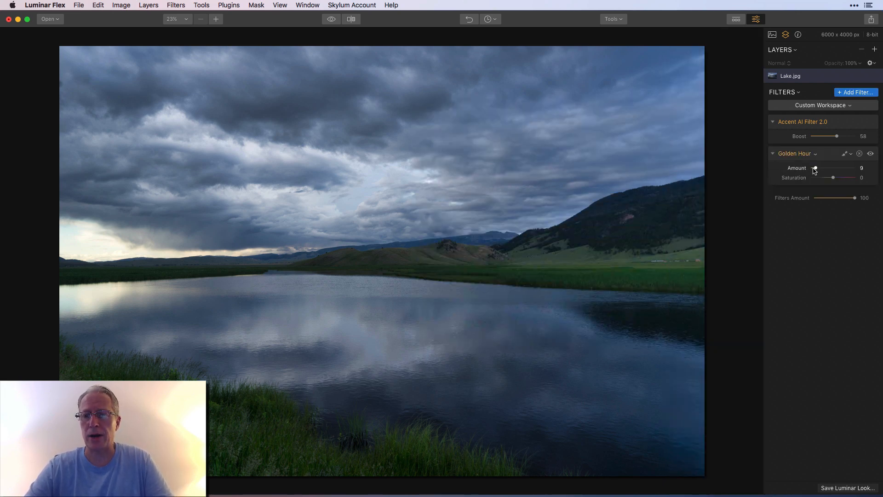
drag(816, 172, 836, 172)
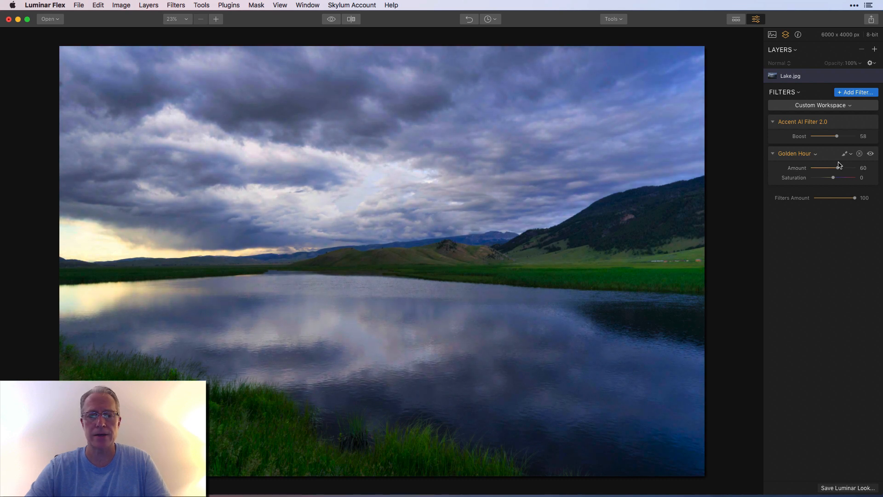
drag(833, 177, 836, 177)
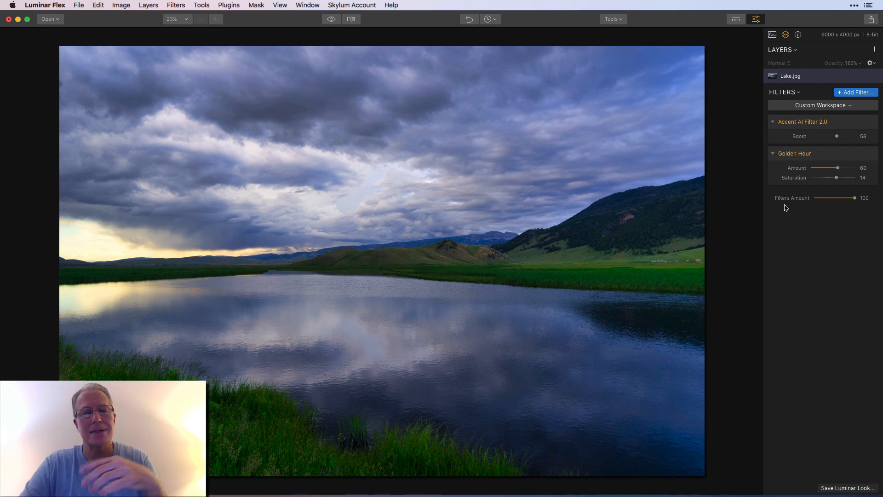
click(78, 5)
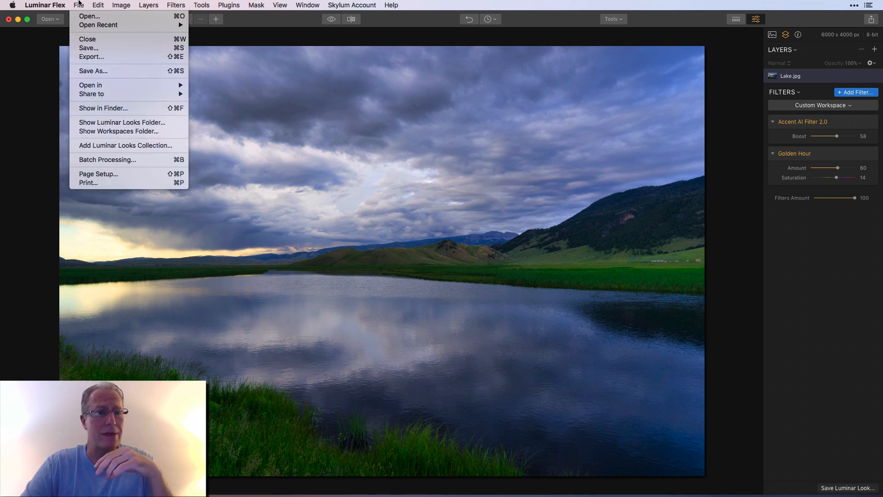
Open P3252677.jpg and add Accent AI Filter 2.0 from the Filters Catalog.
click(88, 16)
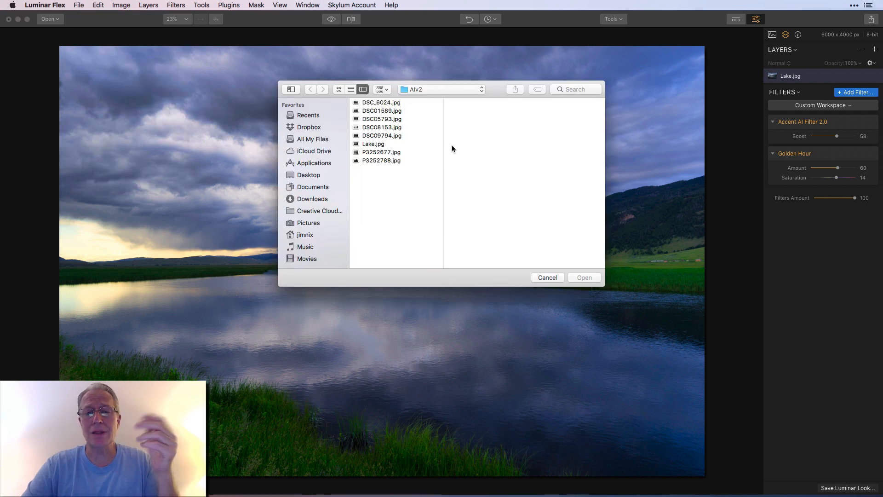
click(381, 152)
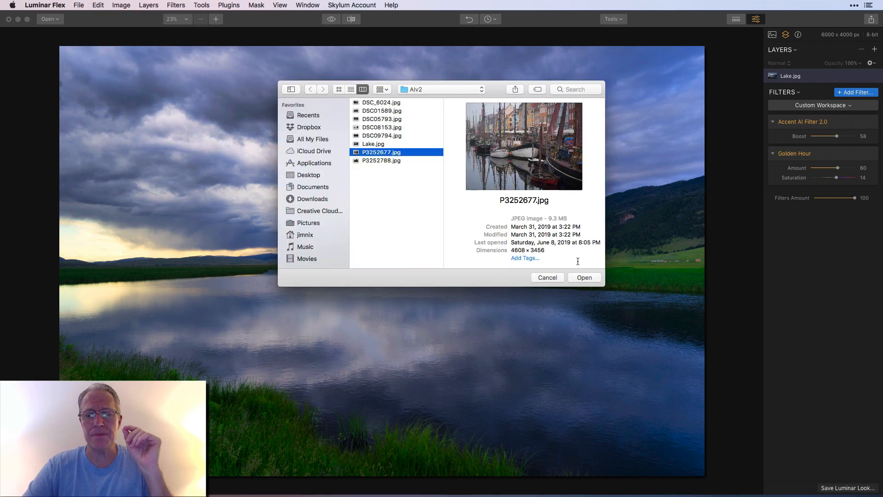
click(584, 277)
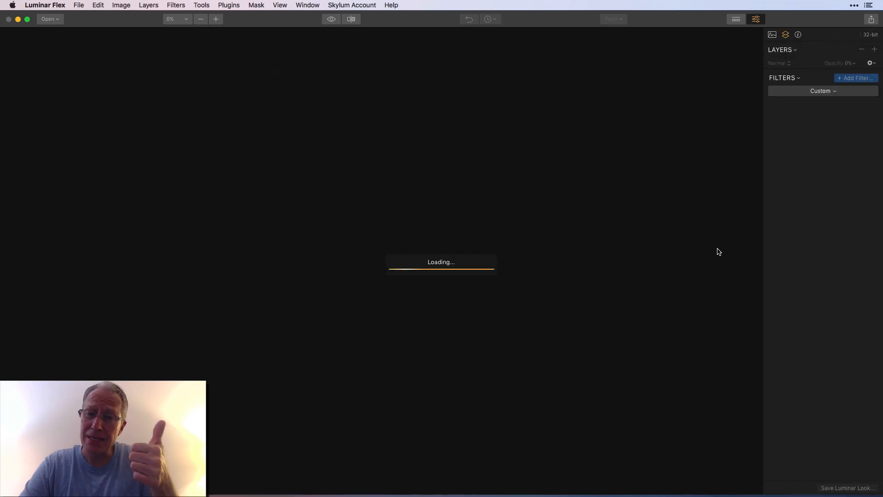
click(856, 78)
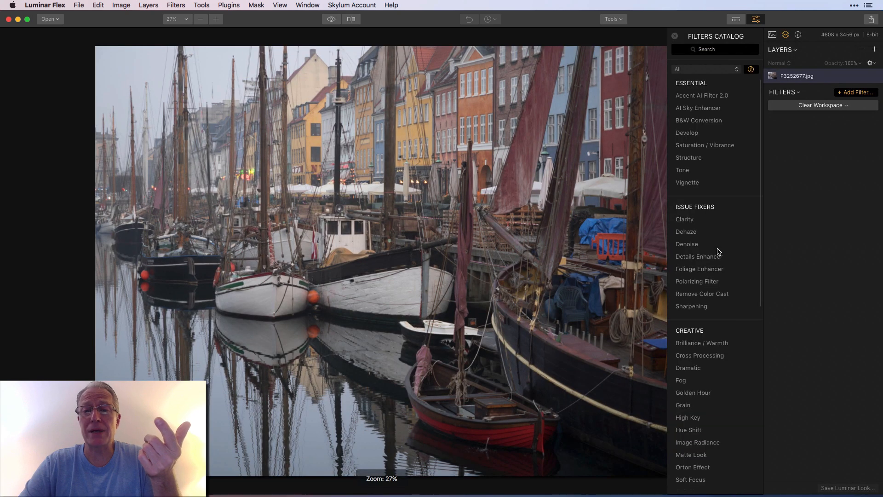
click(702, 95)
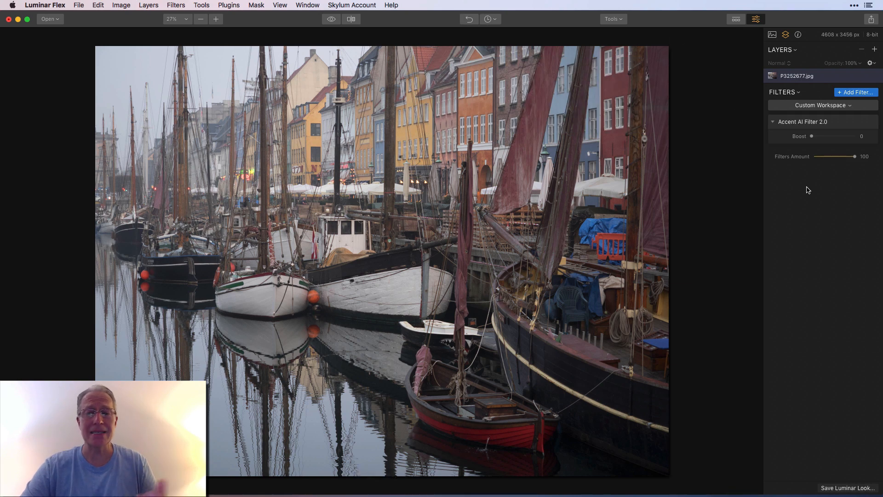
Push the Nyhavn photo's Accent AI Boost to 100, toggling the filter to compare.
drag(812, 136, 852, 136)
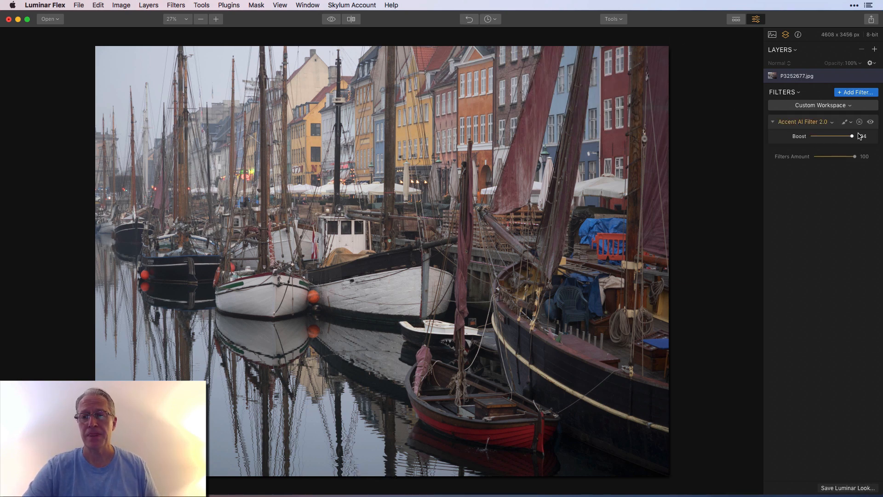
drag(851, 136, 855, 136)
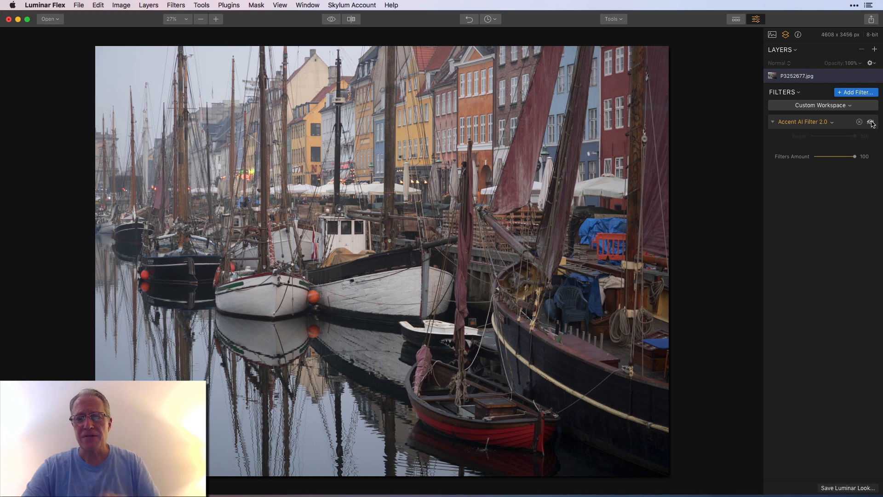
click(871, 122)
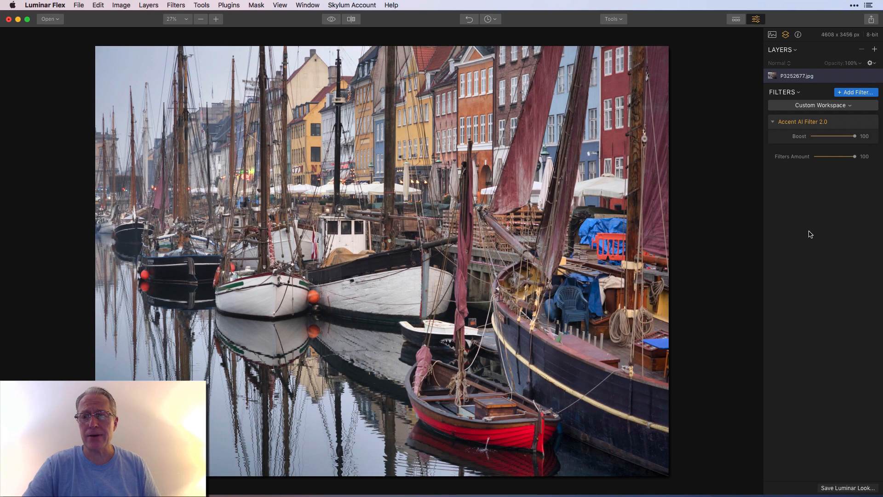
click(871, 122)
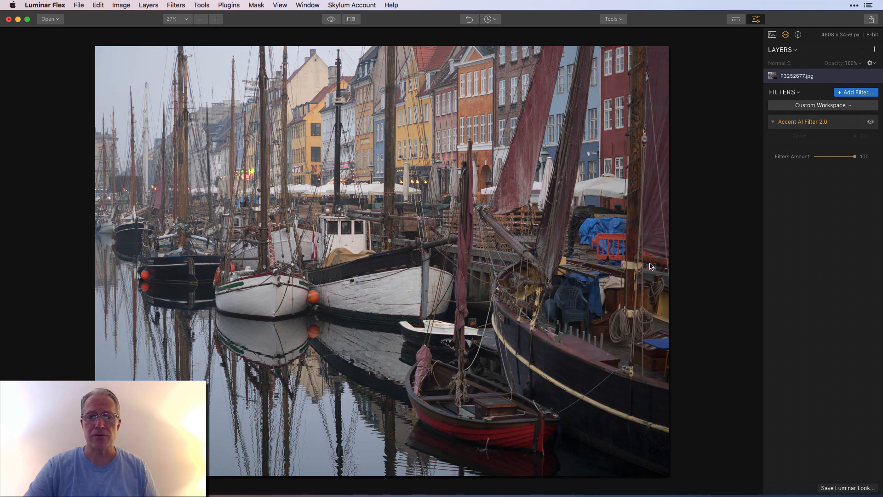
mouse_move(386, 133)
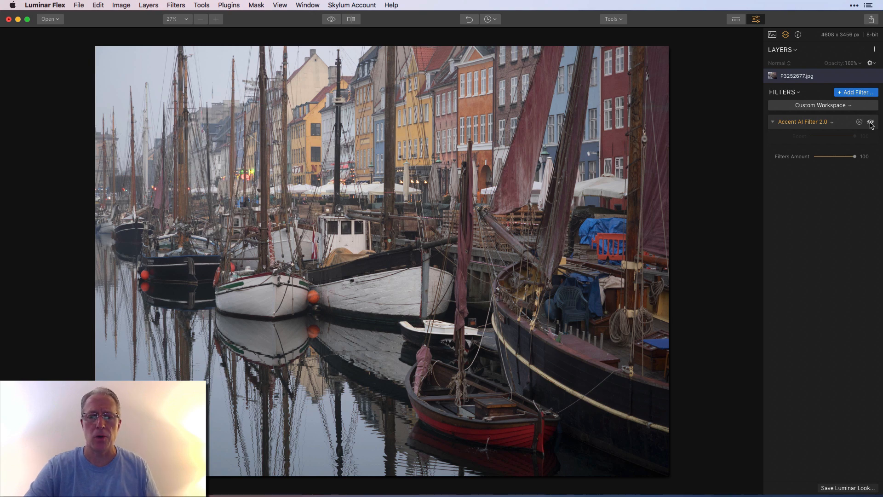
click(871, 121)
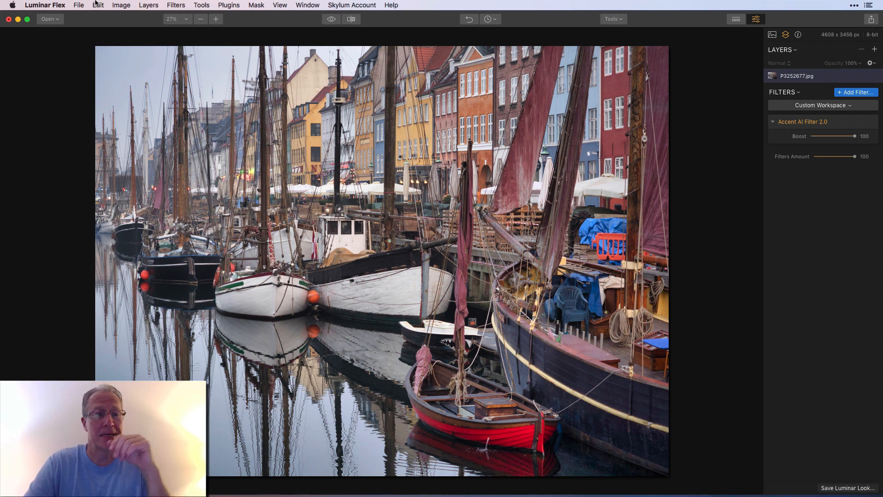
Open the vintage truck photo P3252788.jpg.
click(48, 19)
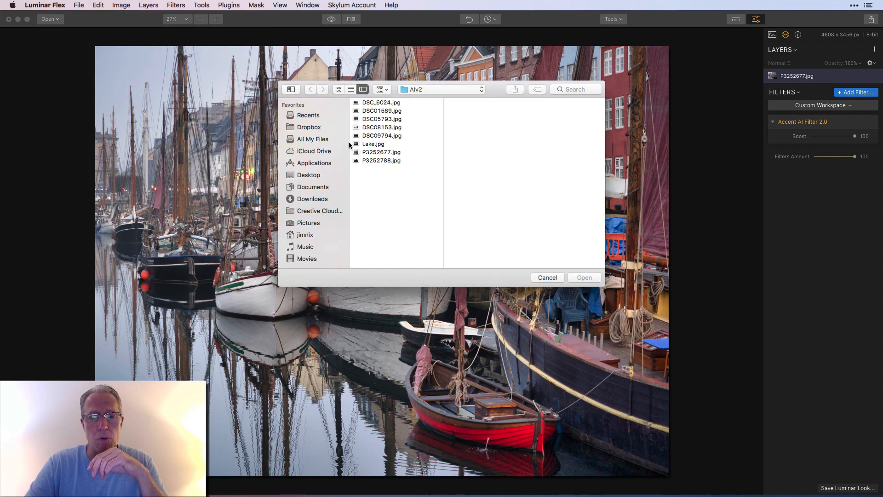
click(380, 161)
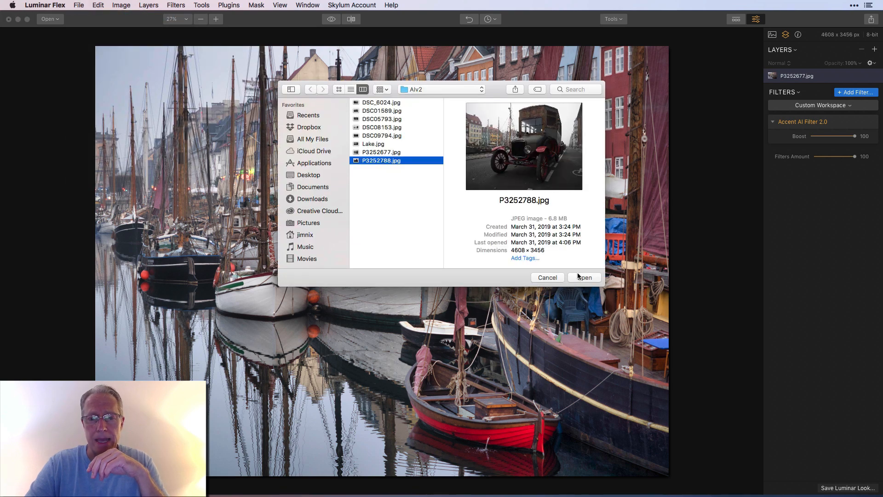
click(584, 276)
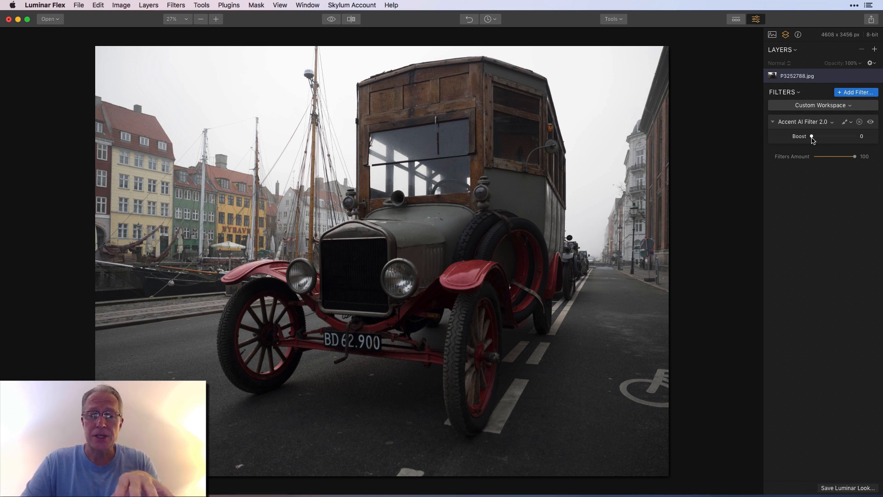
Set the vintage truck's Accent AI Boost to 100 and compare against the original.
drag(812, 135, 855, 135)
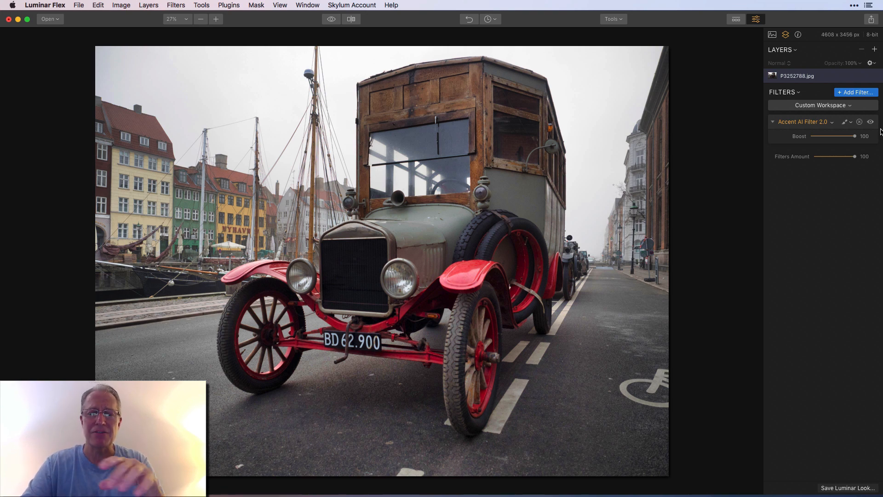
click(870, 121)
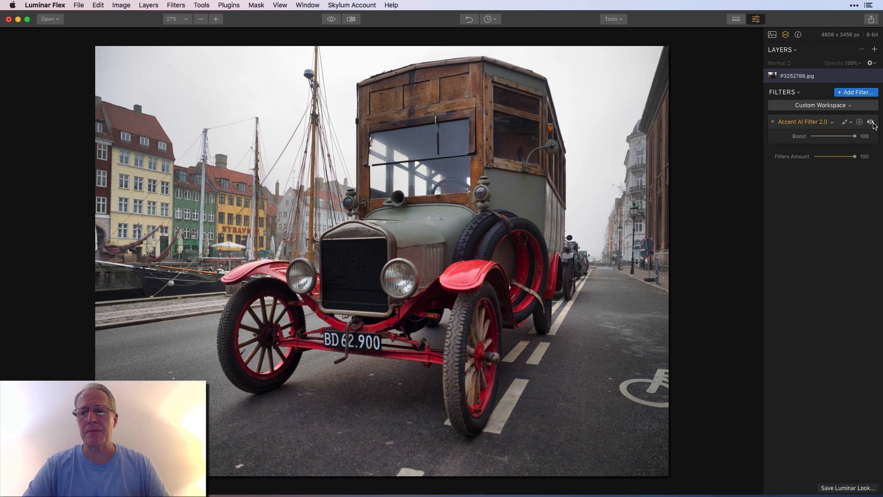
click(872, 121)
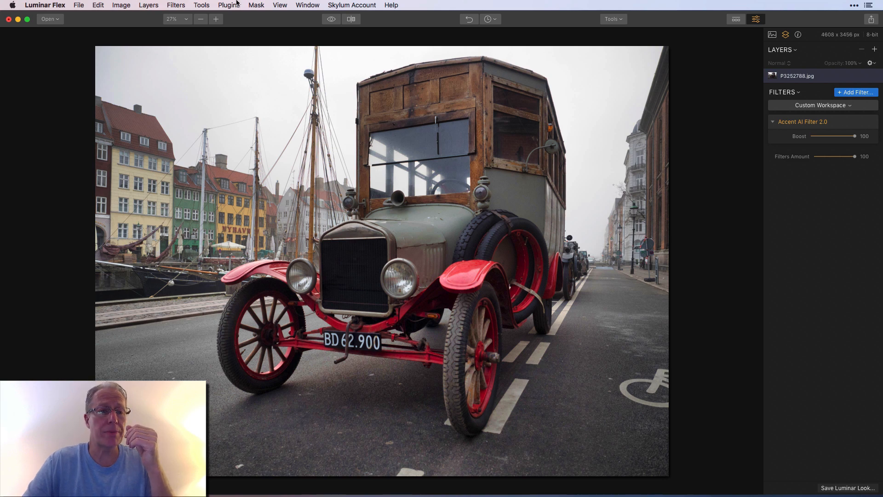
click(45, 5)
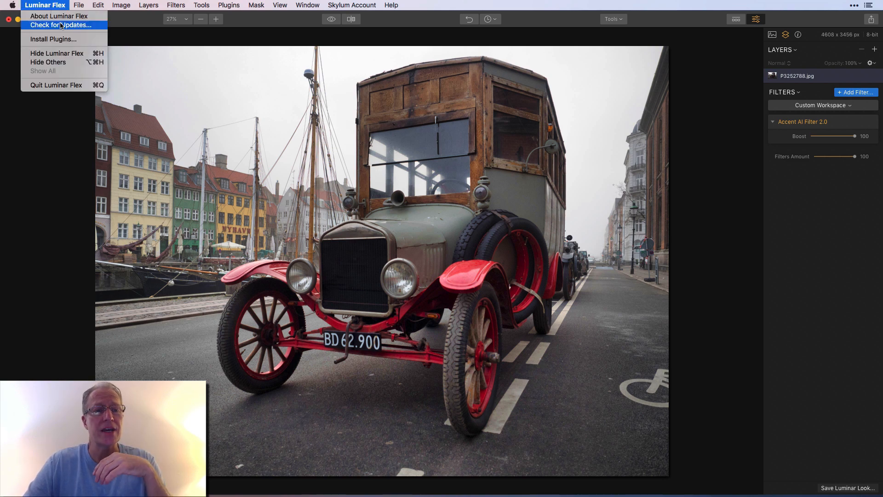